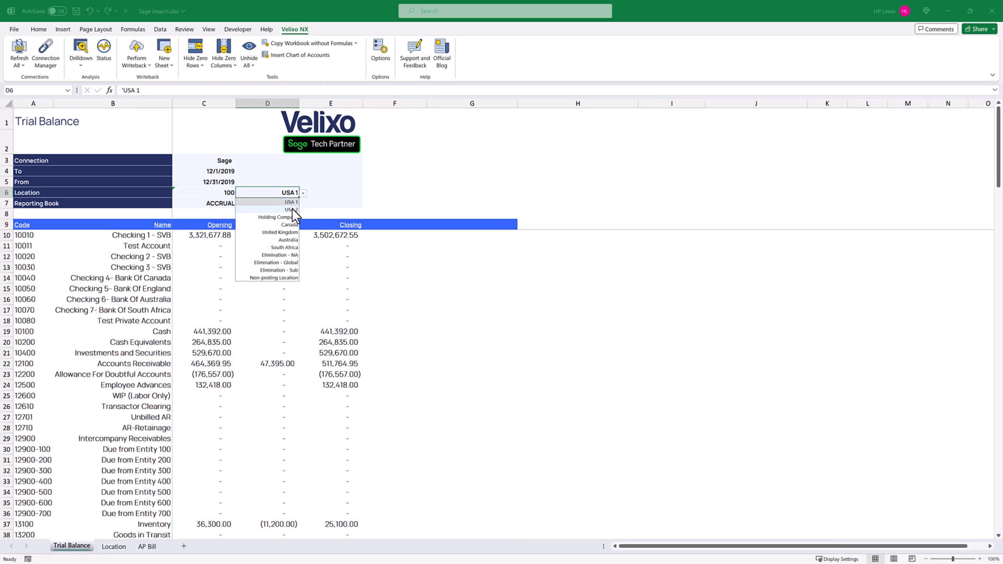
# Pick USA 2, then Holding Company from the D6 location dropdown so balances recalc.
pyautogui.click(275, 209)
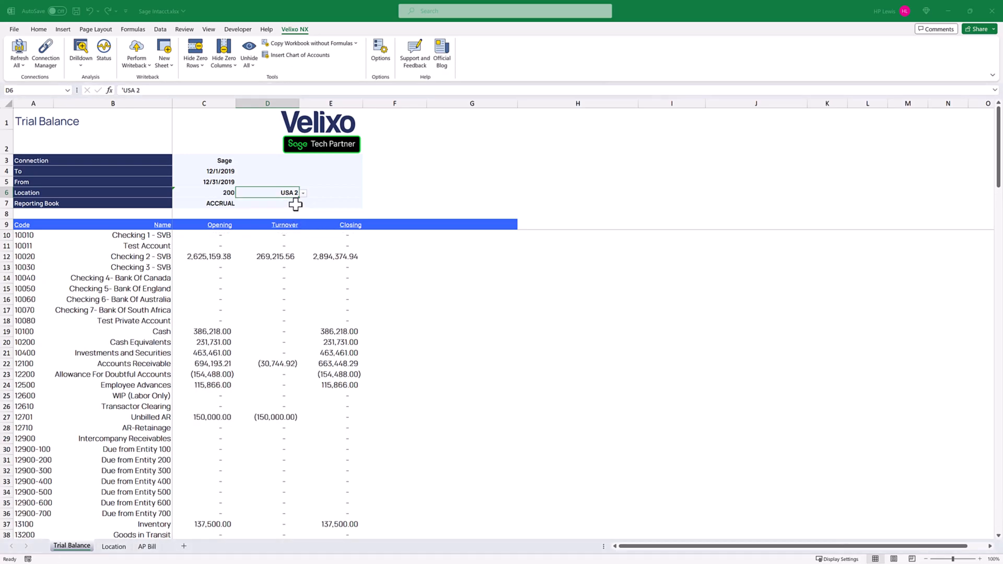
pyautogui.click(301, 192)
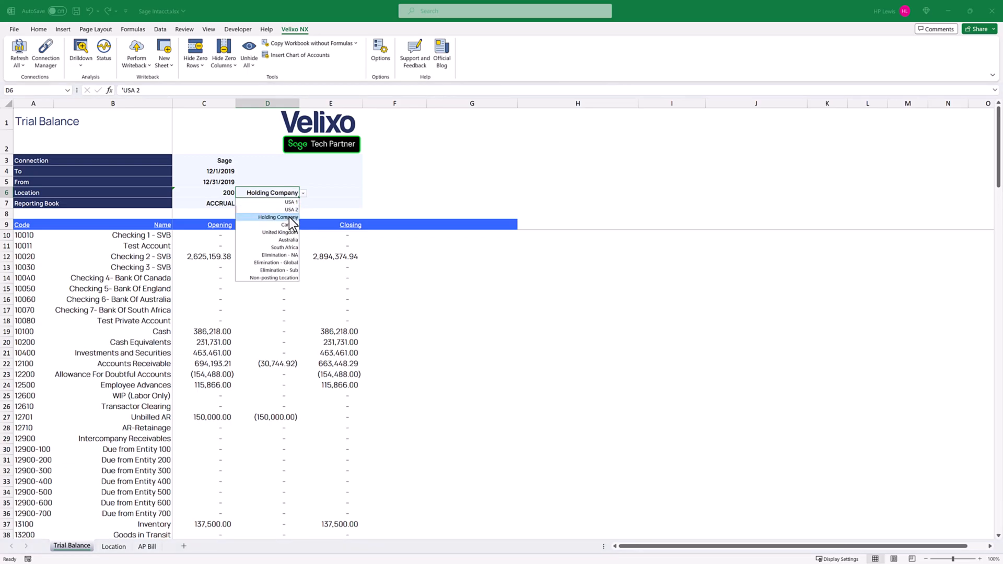
pyautogui.click(275, 225)
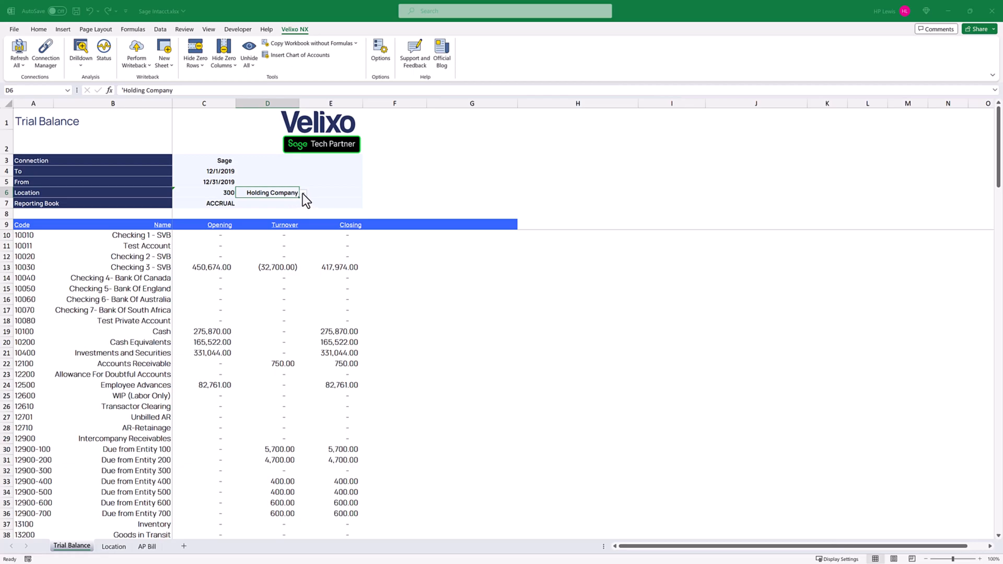
pyautogui.click(301, 192)
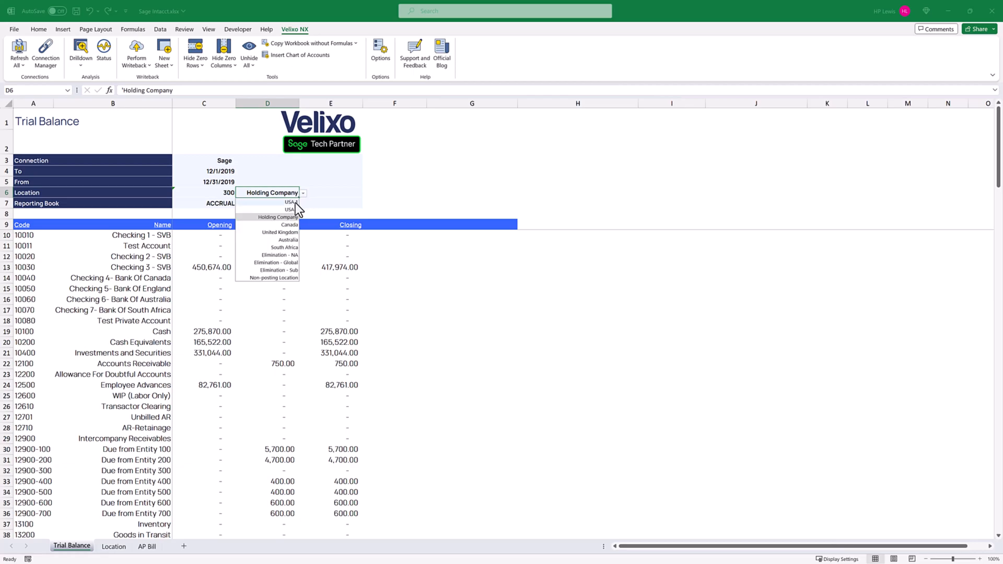
pyautogui.click(274, 203)
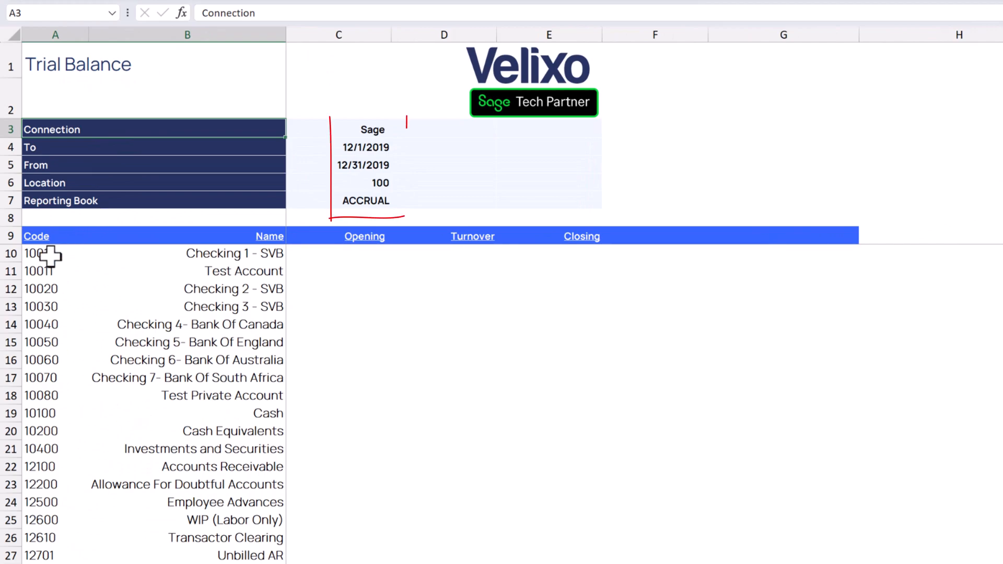
pyautogui.click(54, 253)
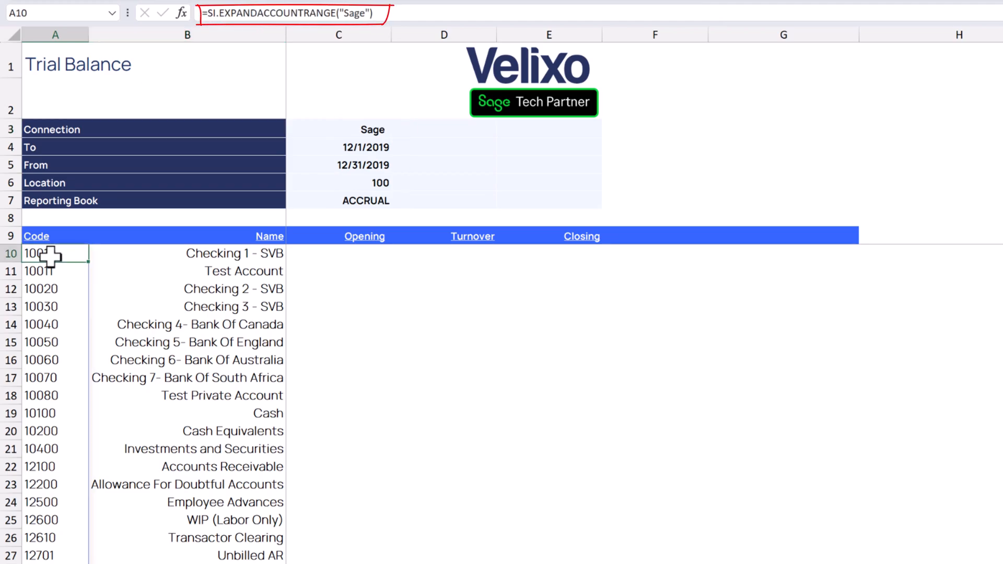
pyautogui.click(241, 253)
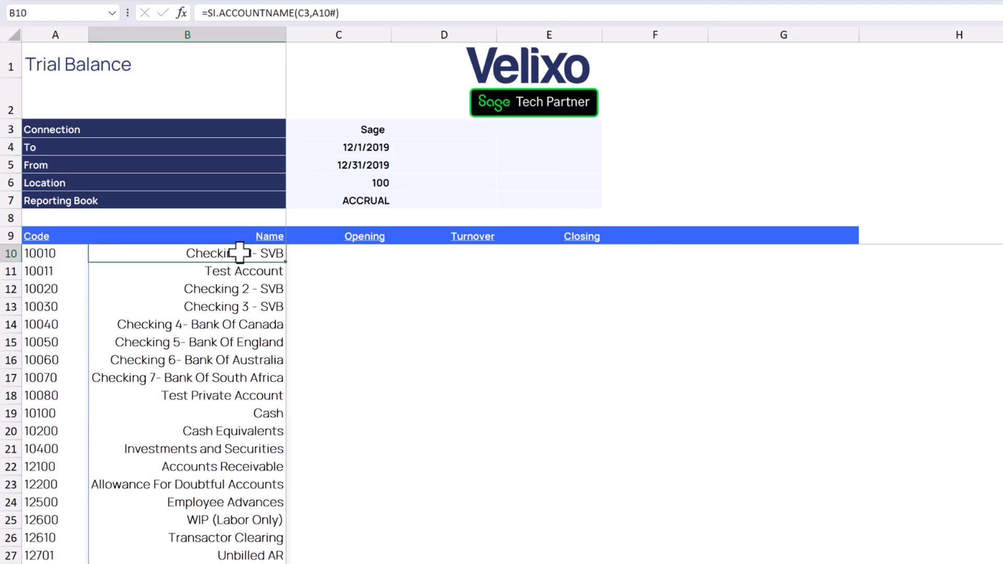
pyautogui.moveTo(355, 252)
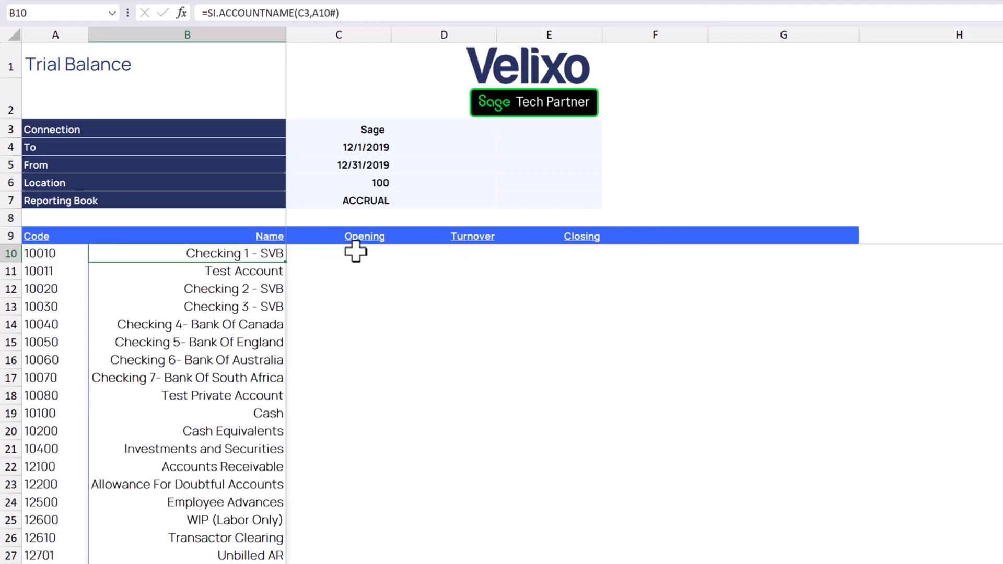
# Start an opening-balance formula in C10 via Insert Function, heading for SI.OPENINGBALANCE.
pyautogui.click(355, 252)
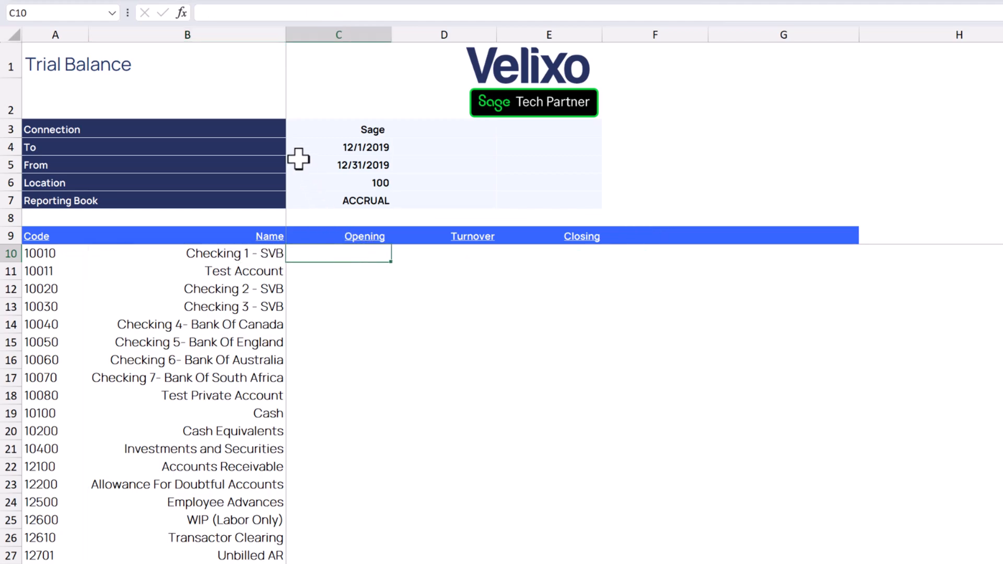
pyautogui.click(182, 13)
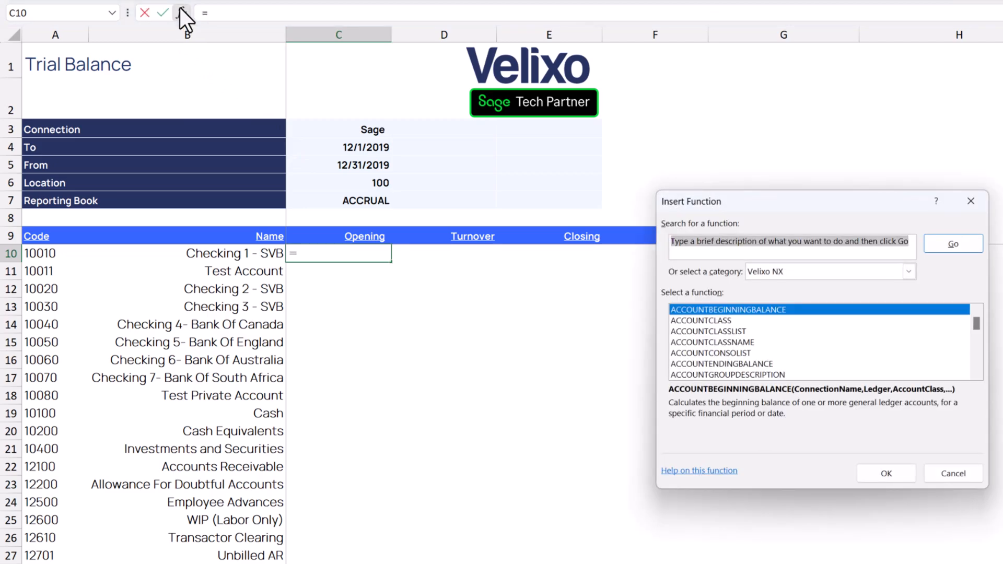
pyautogui.moveTo(865, 329)
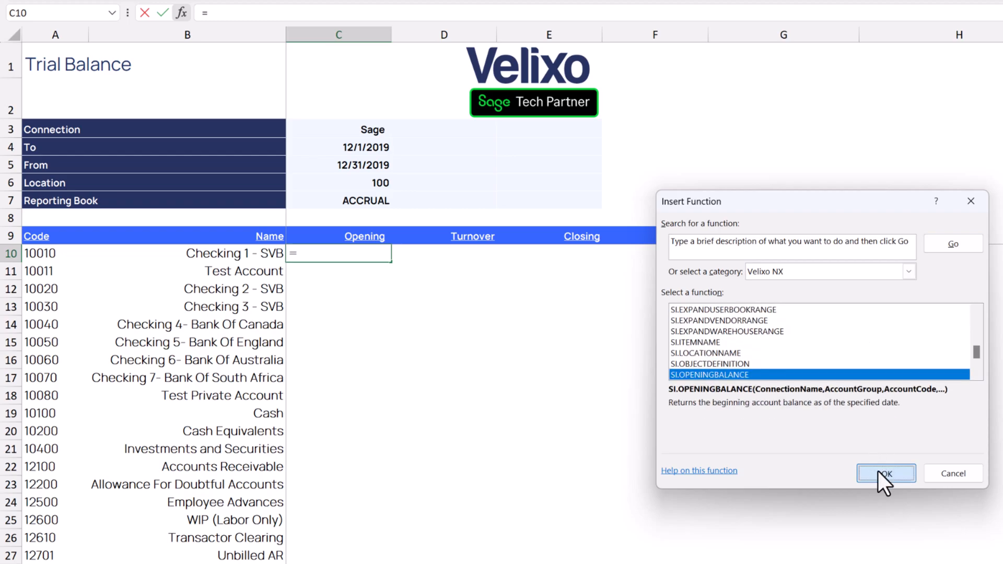
# Choose SI.OPENINGBALANCE and set its account code argument to the spill range A10#.
pyautogui.click(885, 473)
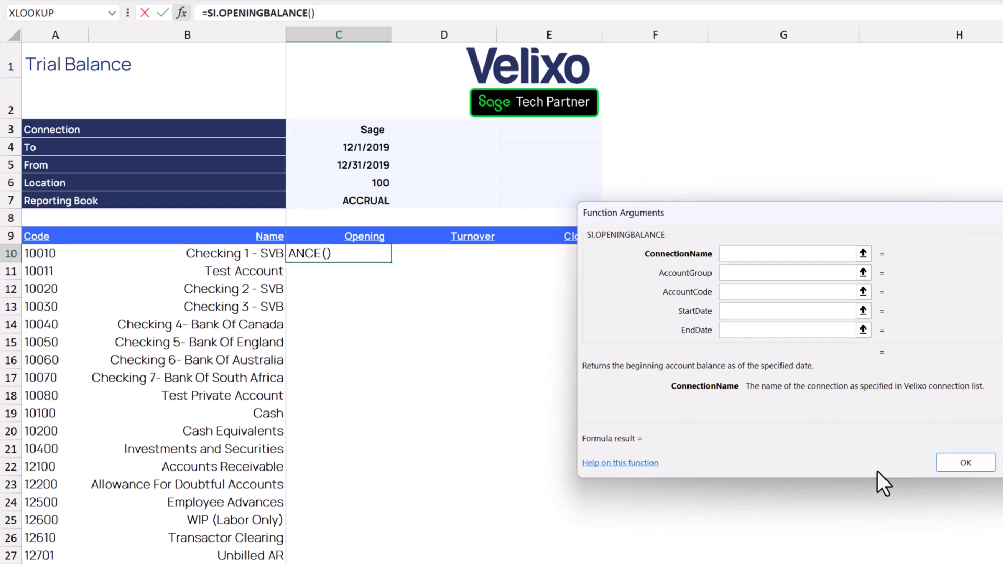
pyautogui.moveTo(828, 430)
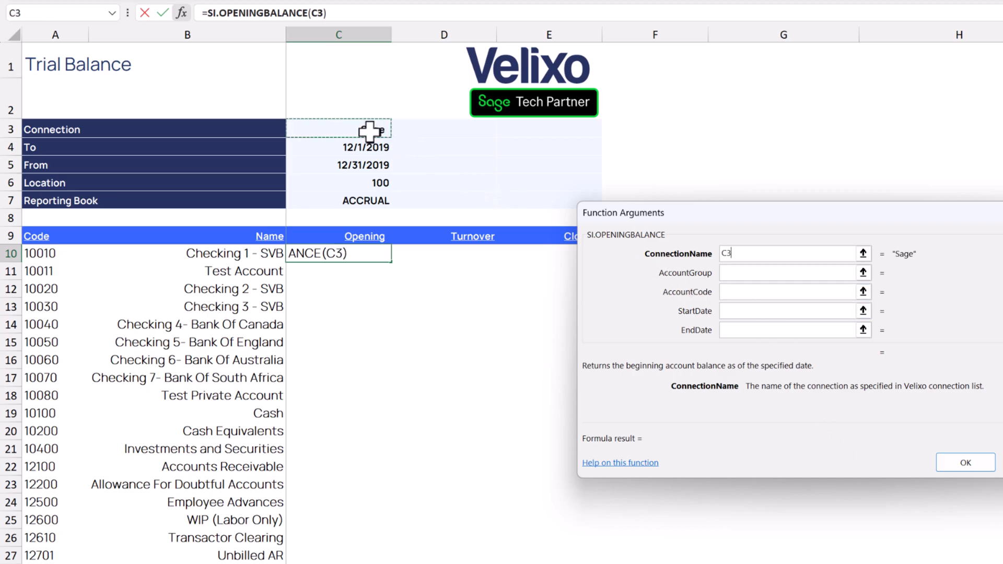
pyautogui.click(790, 272)
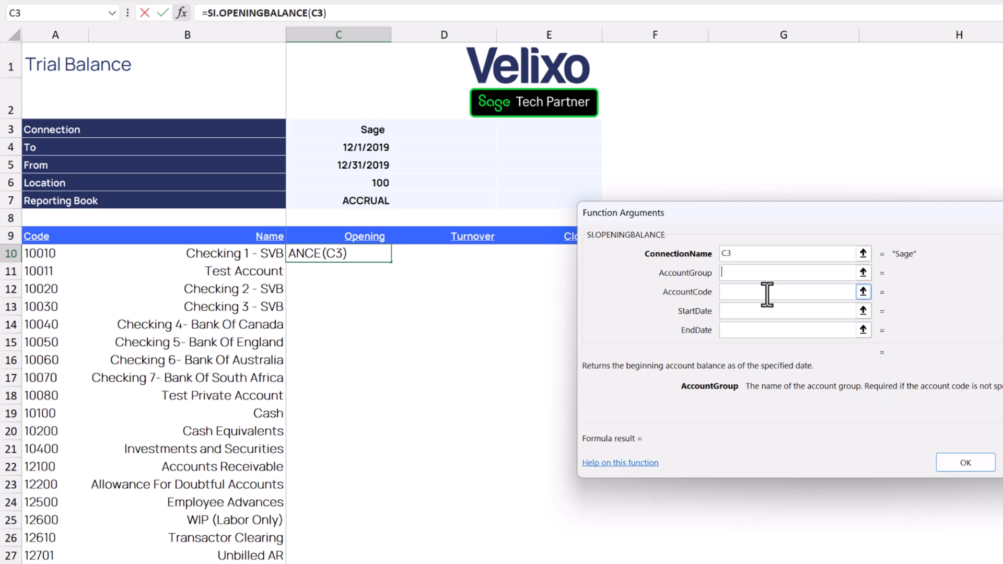
pyautogui.click(38, 253)
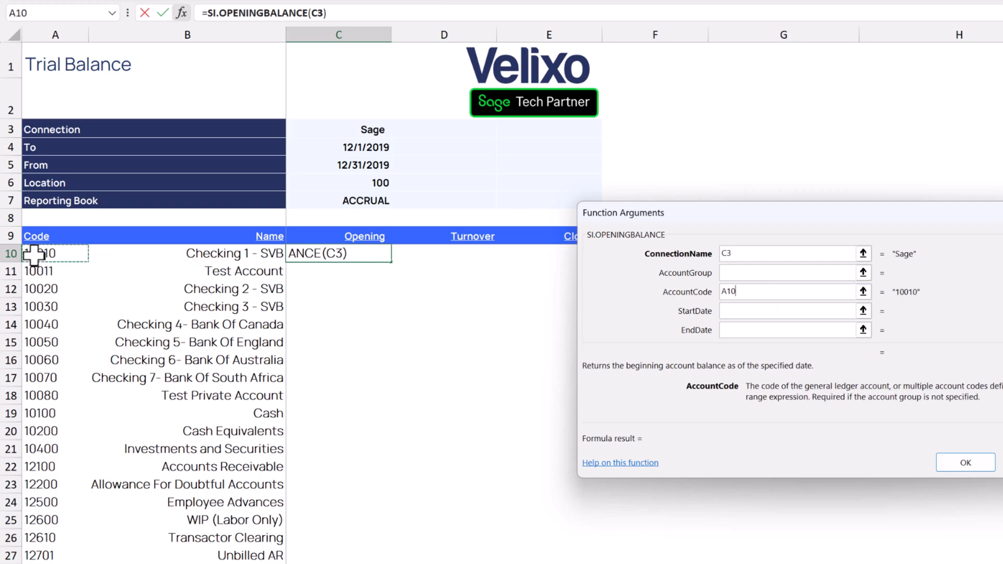
pyautogui.write('#')
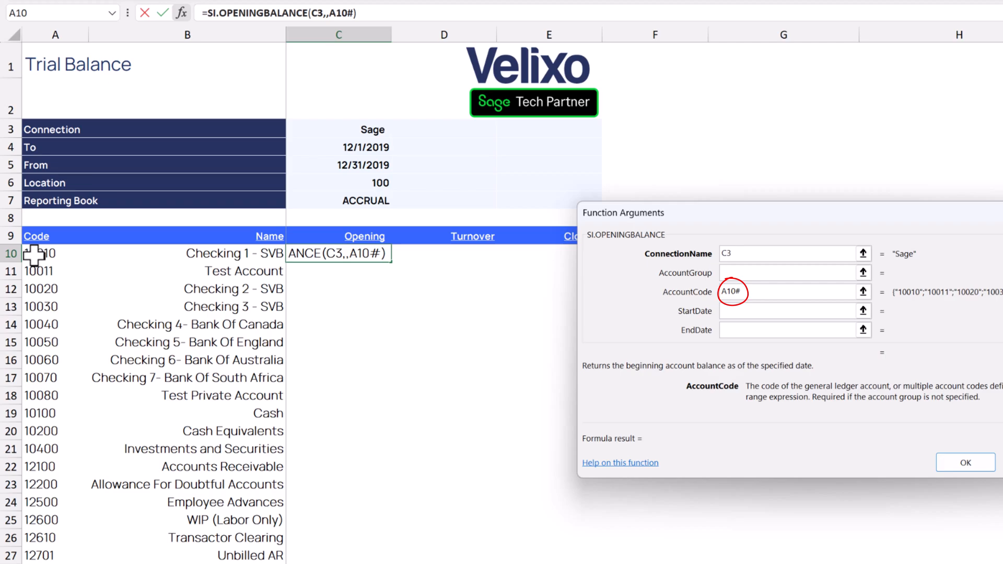
pyautogui.moveTo(688, 337)
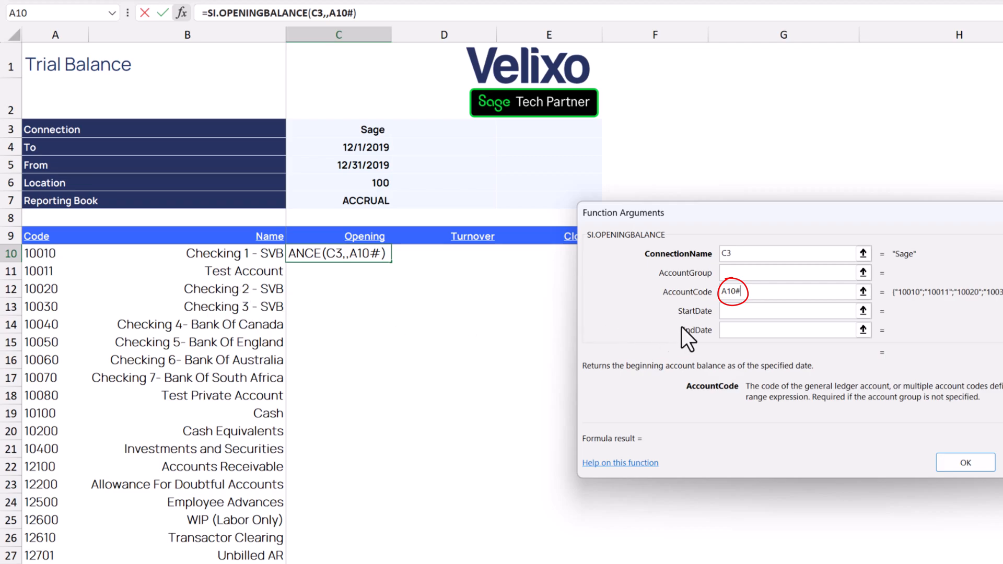
# Link start date C4, end date C5, location C6 and book C7, then commit the formula.
pyautogui.click(792, 310)
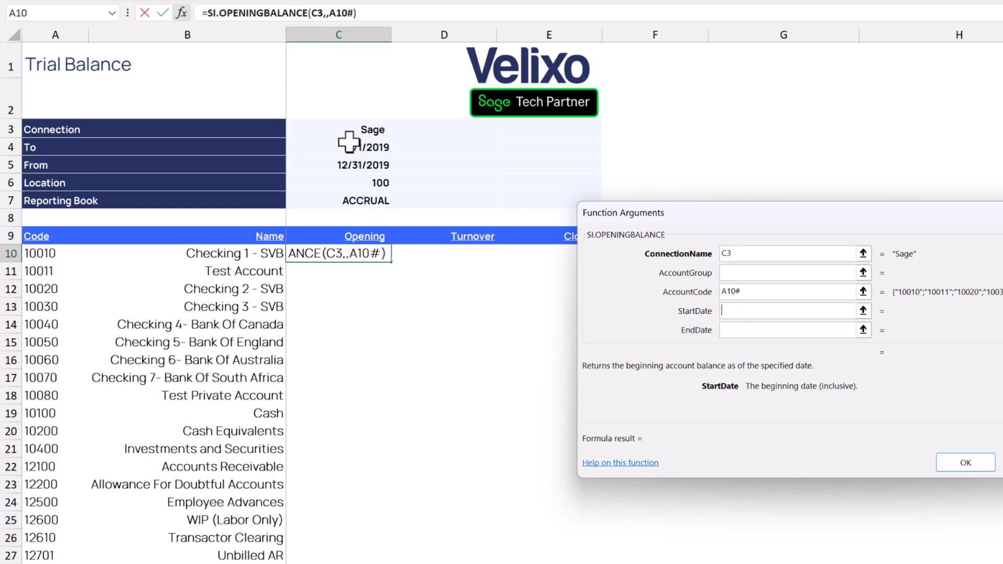
pyautogui.click(364, 147)
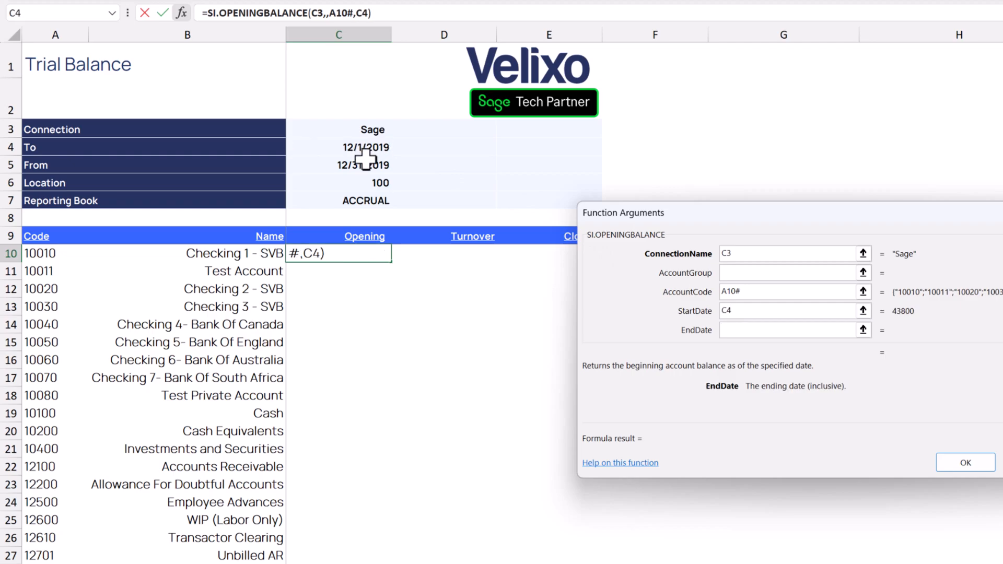
pyautogui.click(363, 164)
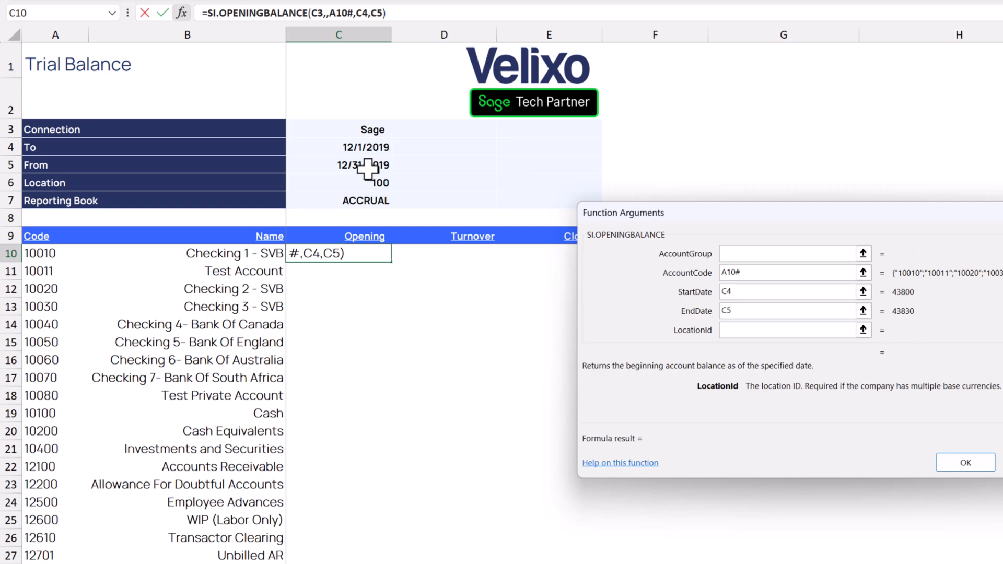
pyautogui.click(364, 181)
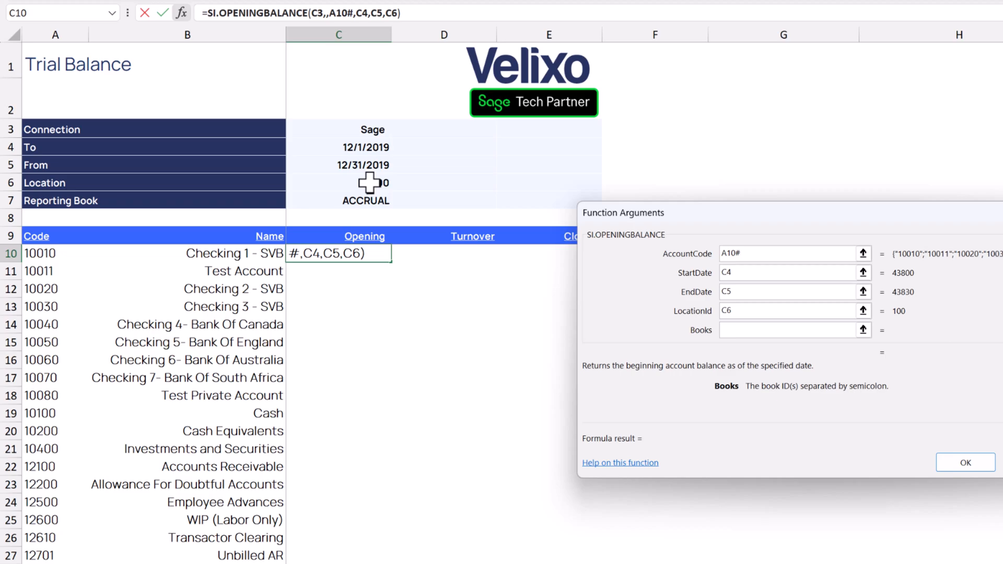
pyautogui.click(365, 200)
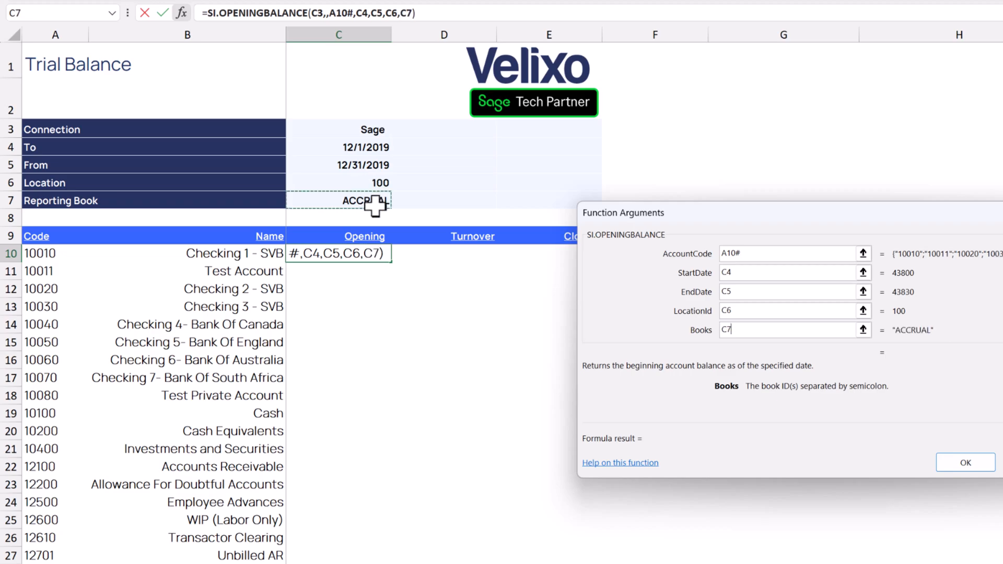
pyautogui.moveTo(374, 201)
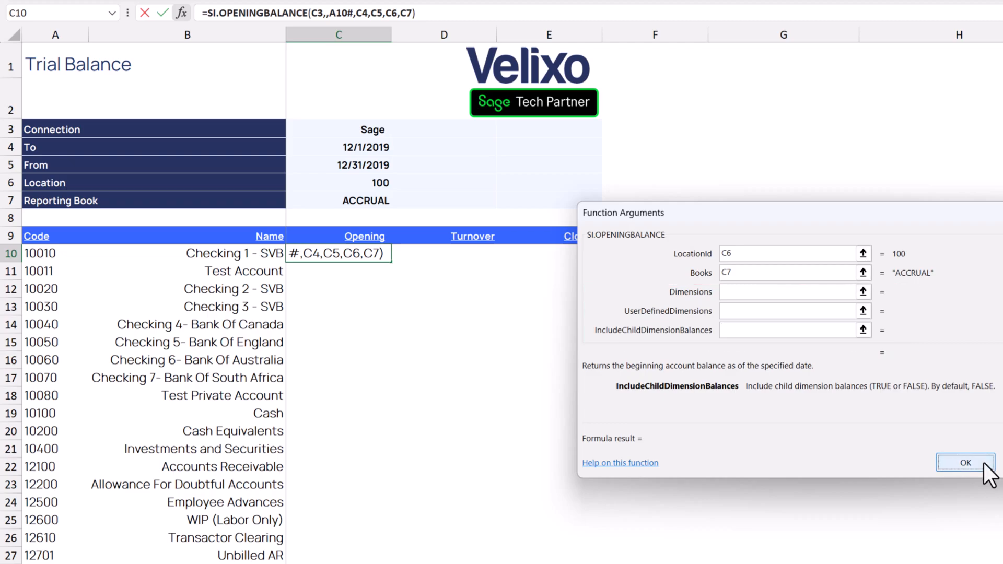
pyautogui.click(965, 463)
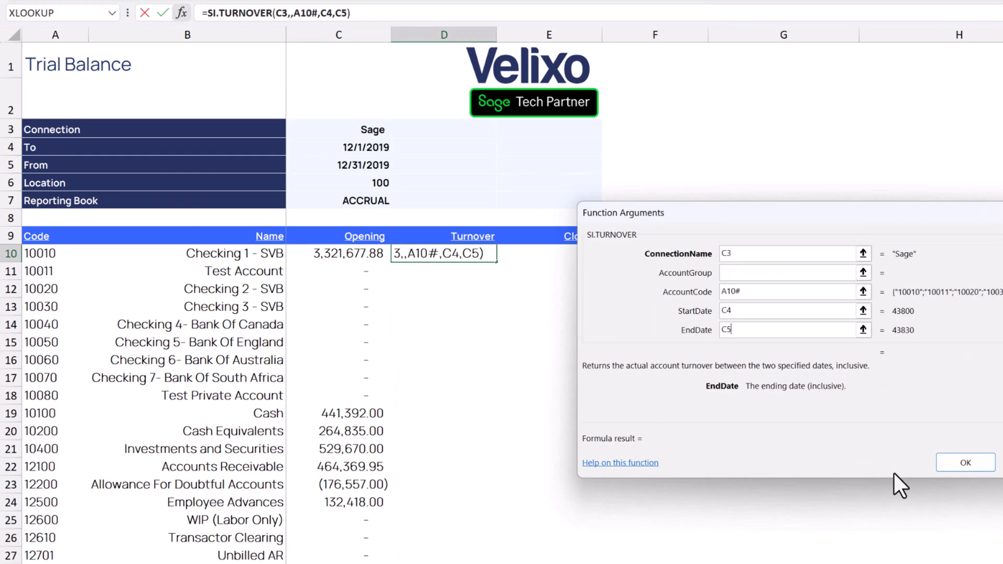
# Commit SI.TURNOVER in D10 and SI.CLOSINGBALANCE in E10 with the same argument cells.
pyautogui.click(964, 461)
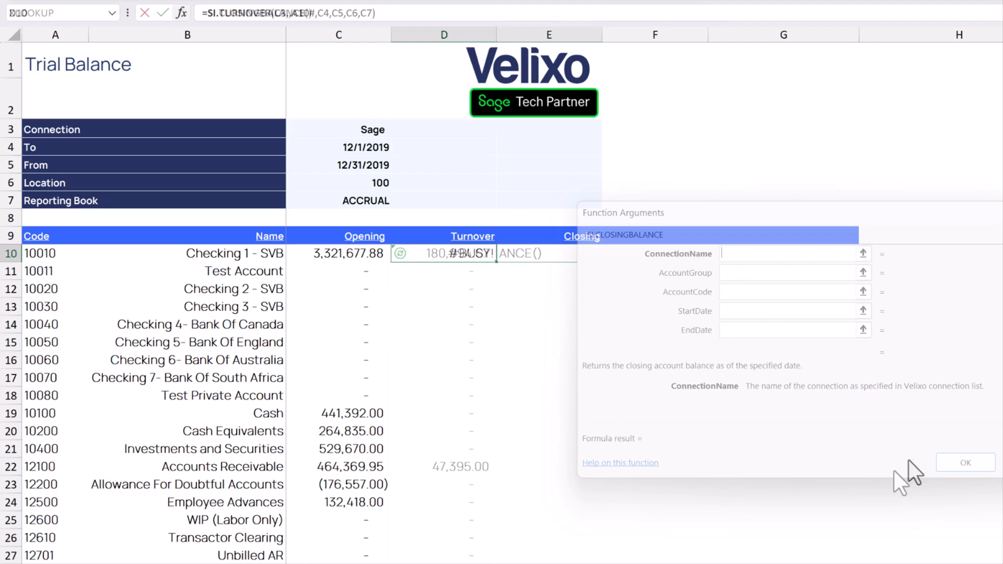
pyautogui.click(55, 253)
pyautogui.write('C7')
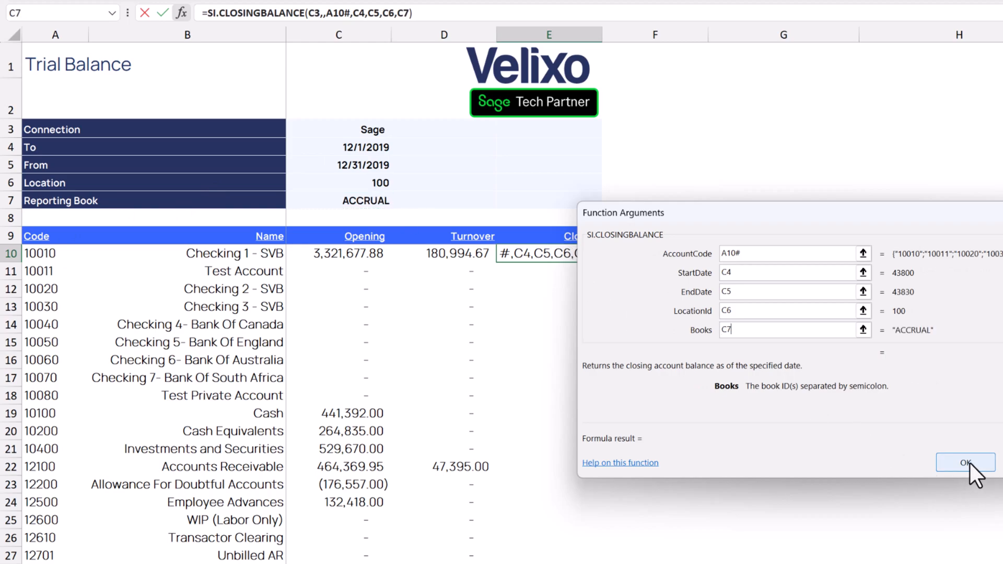
pyautogui.click(965, 463)
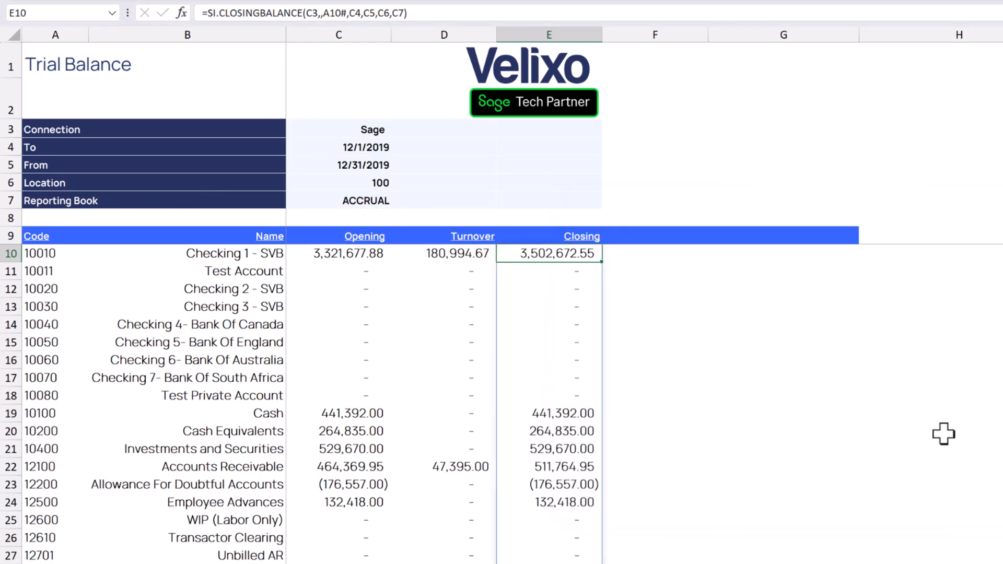
# Change the Location ID in C6 from 100 to 200.
pyautogui.click(358, 182)
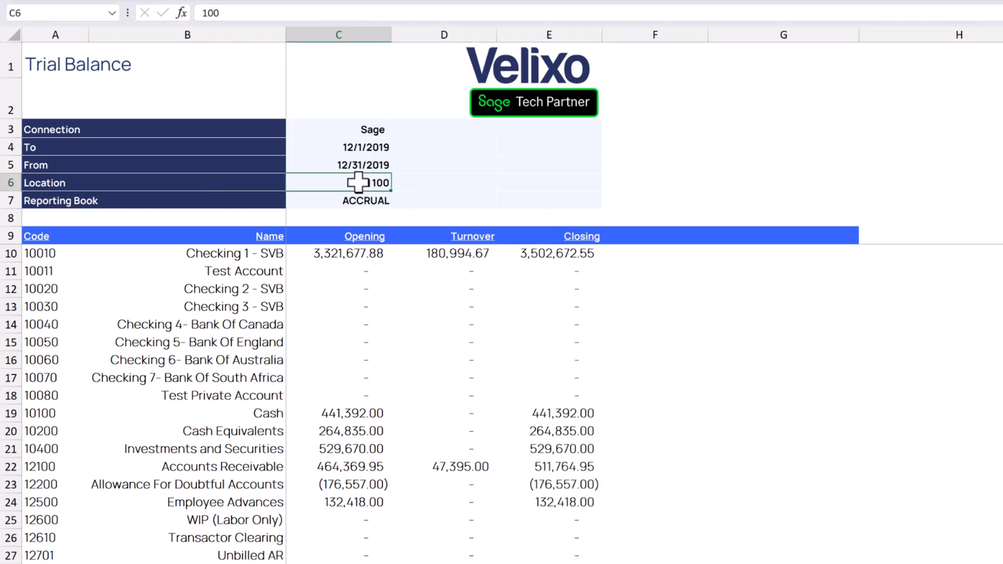
pyautogui.write('200')
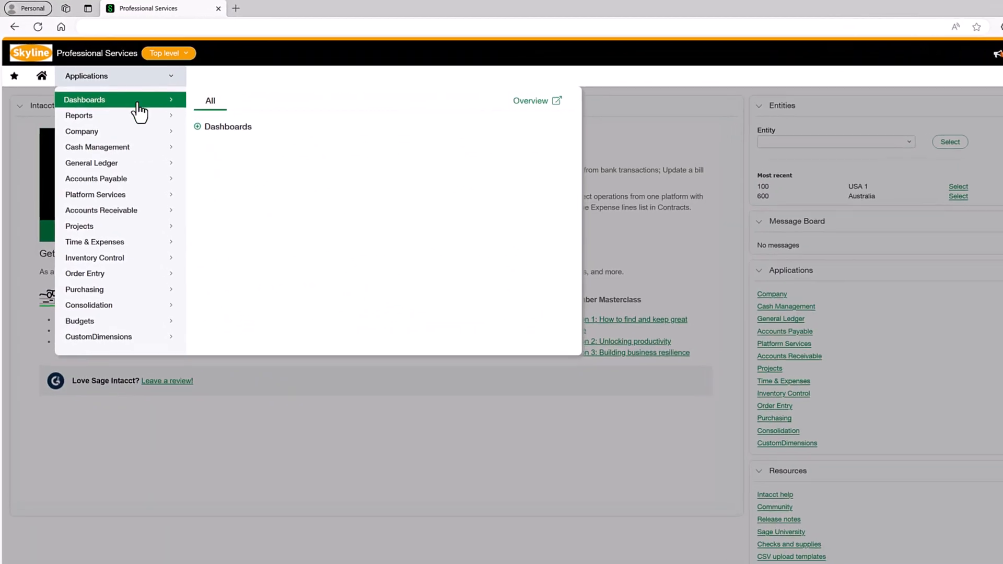
# Browse Sage Intacct's Company setup menu to the Locations list.
pyautogui.click(81, 132)
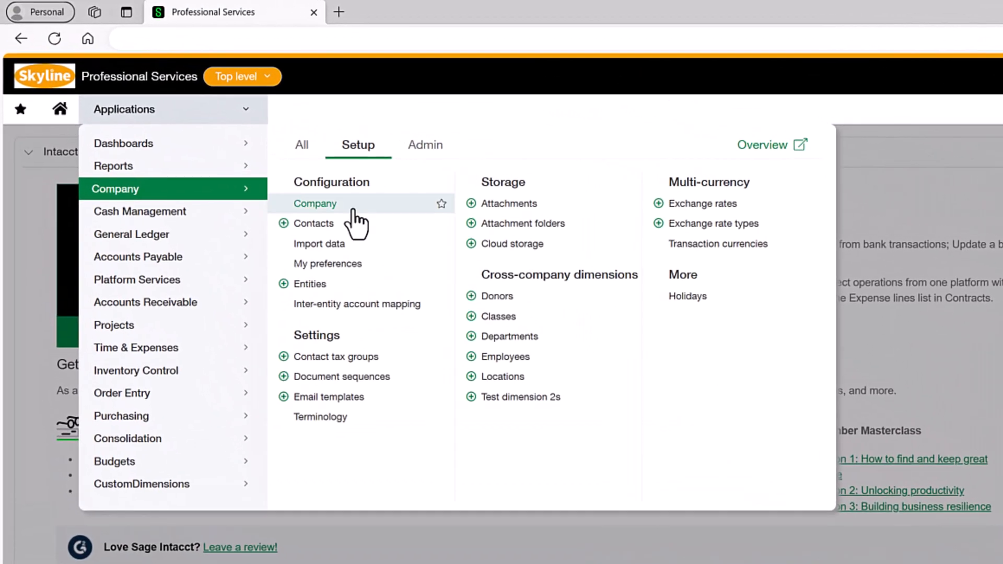
pyautogui.click(308, 283)
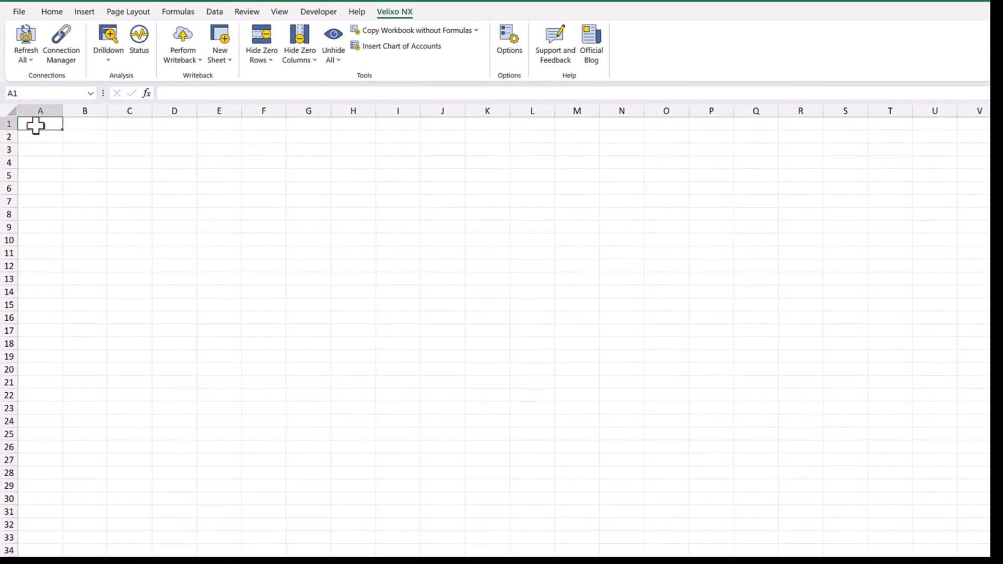
# Enter =SI.EXPANDLOCATIONRANGE('Trial Balance'!C3) in A1 to list all location IDs.
pyautogui.write('=')
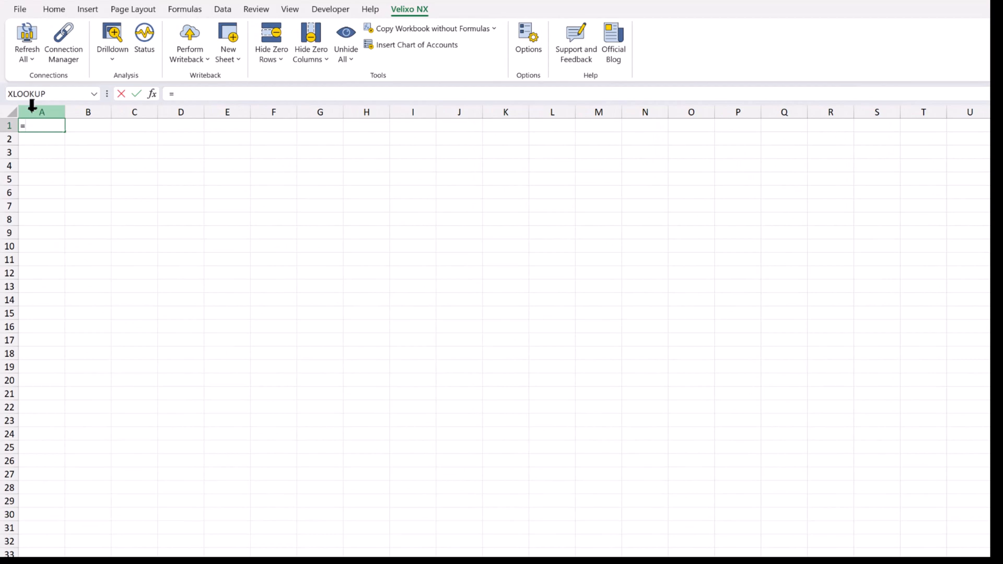
pyautogui.write('si.expan')
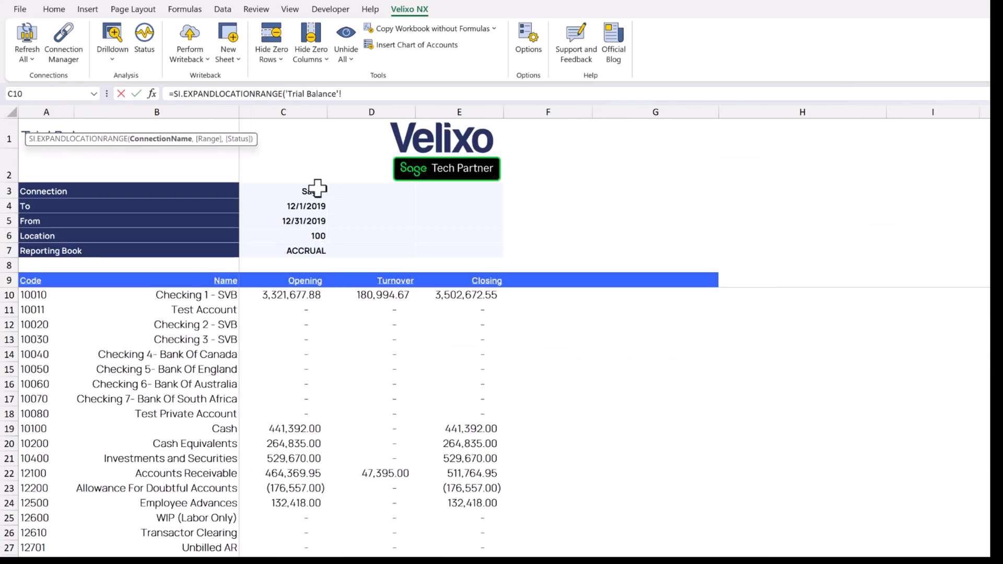
pyautogui.click(309, 195)
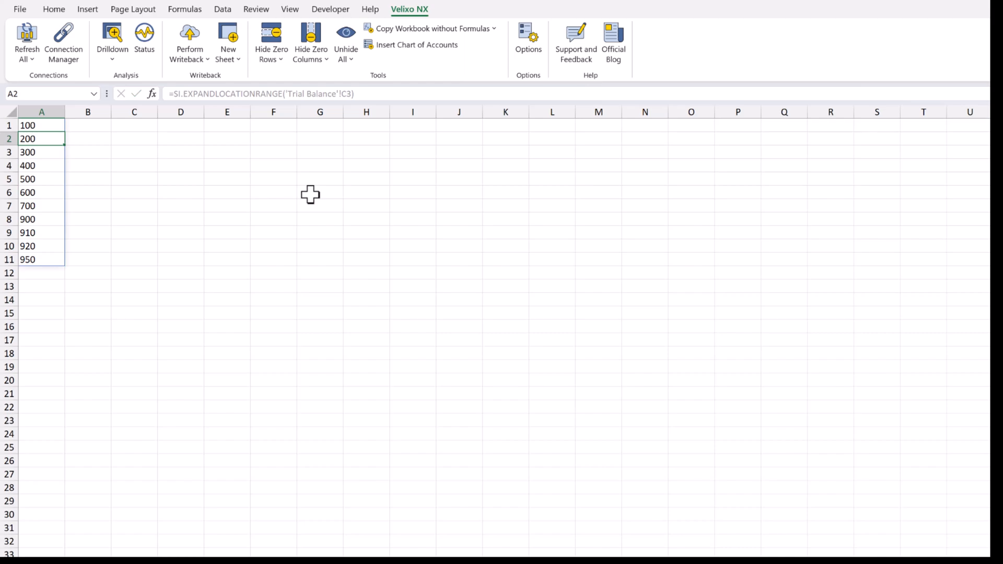
pyautogui.click(88, 126)
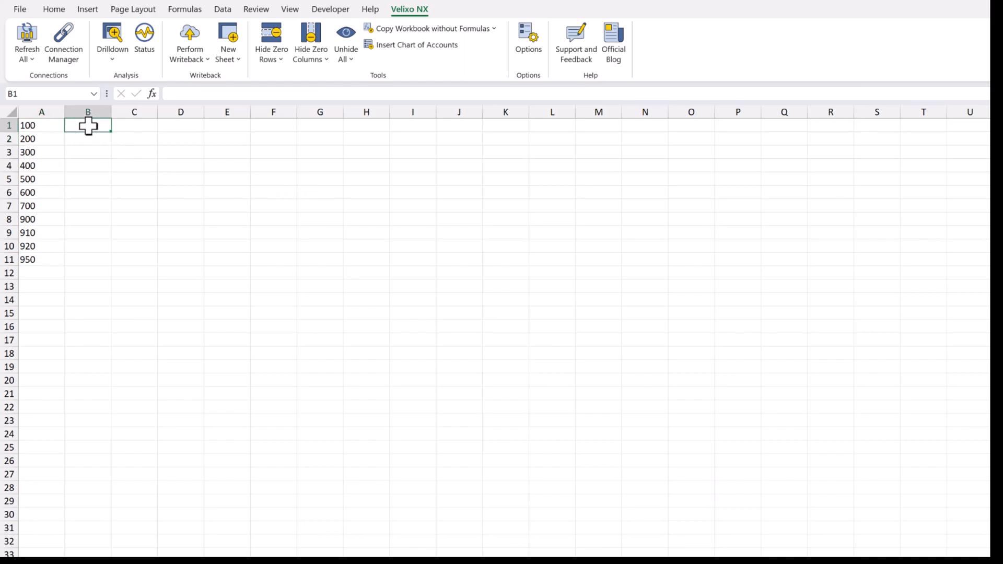
# Enter =SI.LOCATIONNAME('Trial Balance'!C3,Location!A1#) in B1 to name each location.
pyautogui.write('=si.locatio')
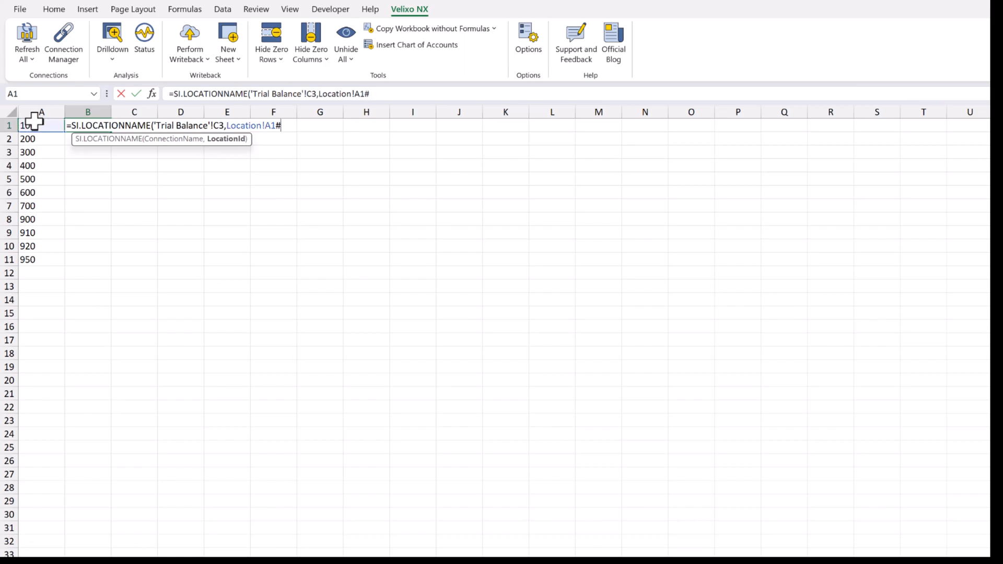
pyautogui.press('Return')
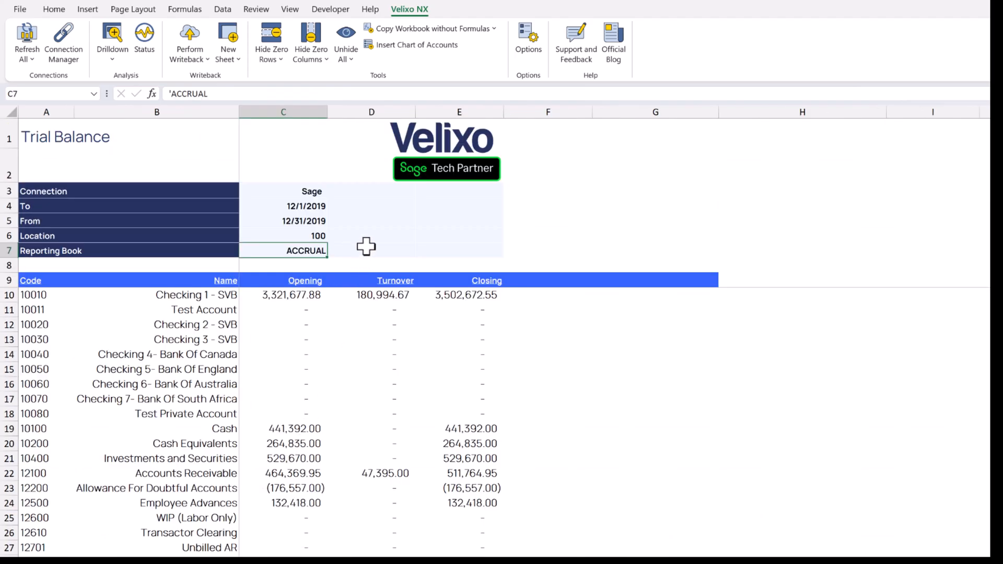
# Add list data validation to D6 sourced from =Location!$B$1#.
pyautogui.click(371, 235)
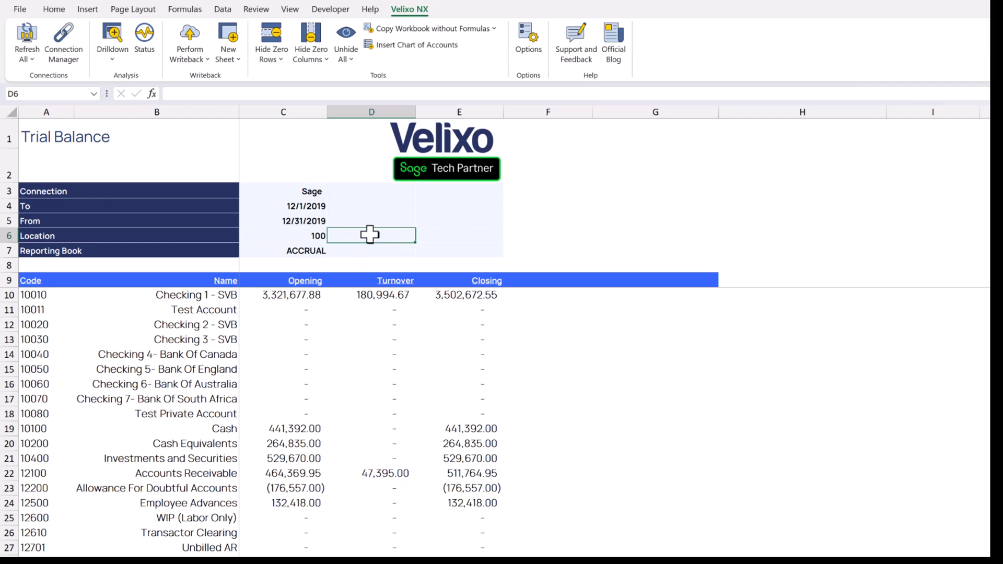
pyautogui.click(223, 9)
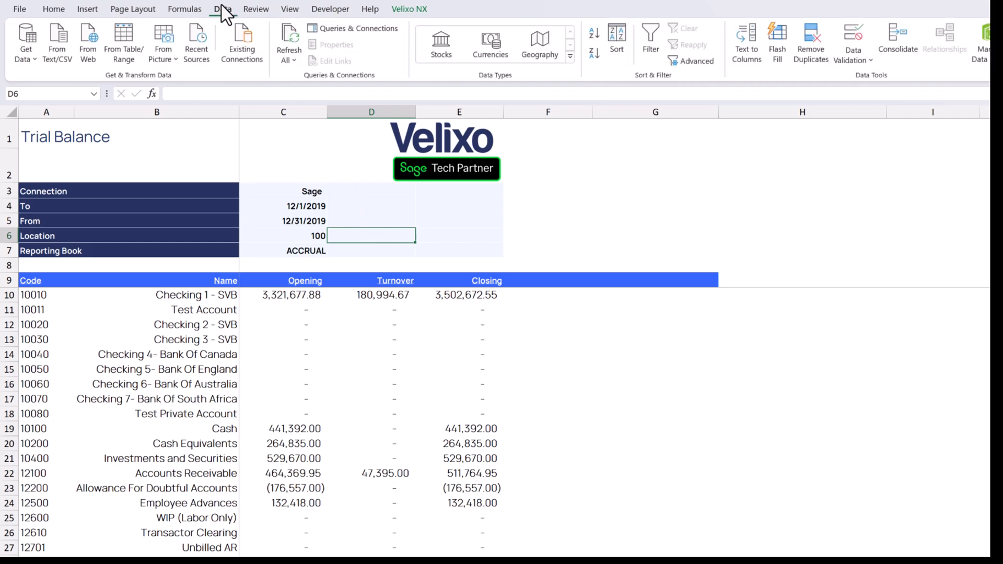
pyautogui.moveTo(853, 38)
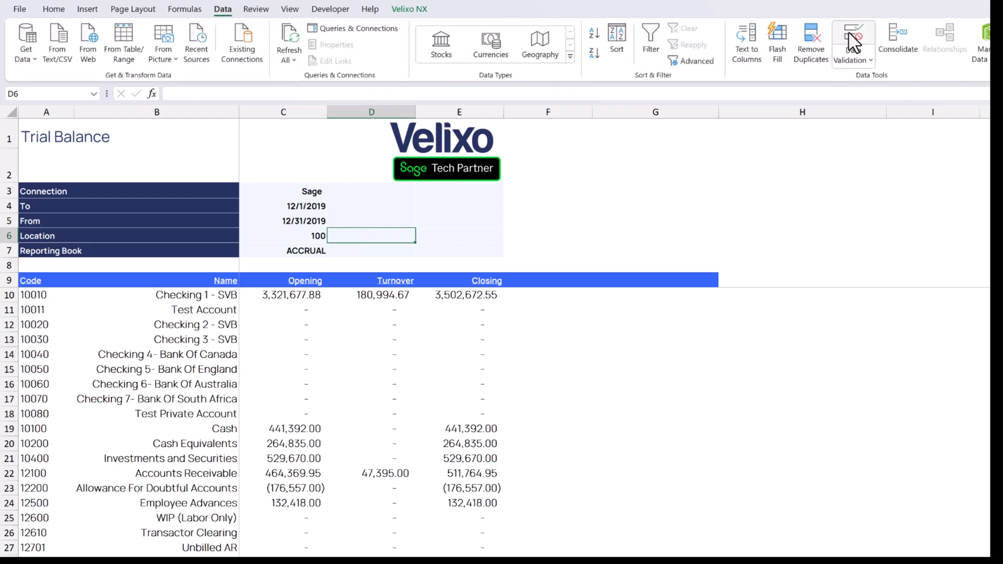
pyautogui.click(853, 39)
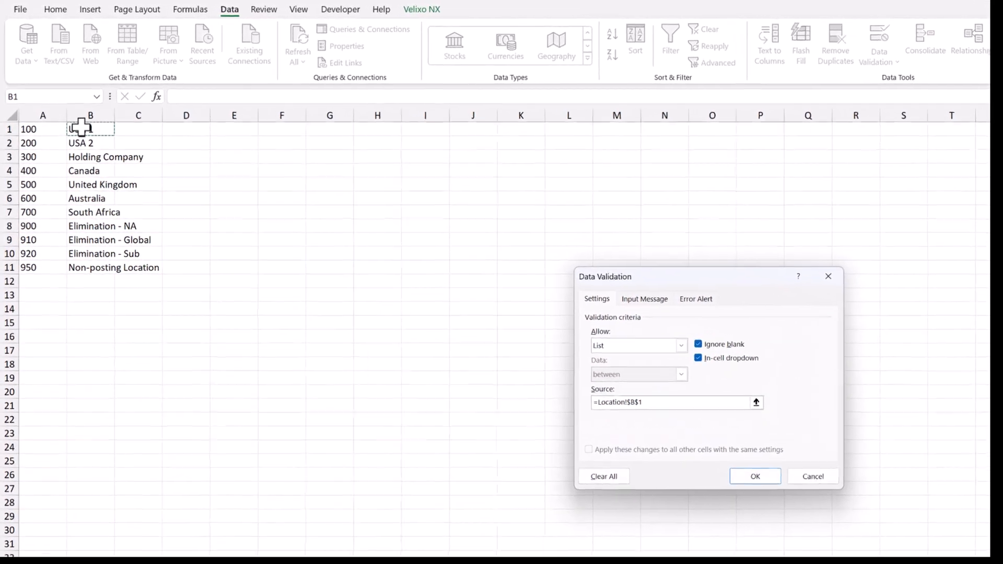
pyautogui.write('#')
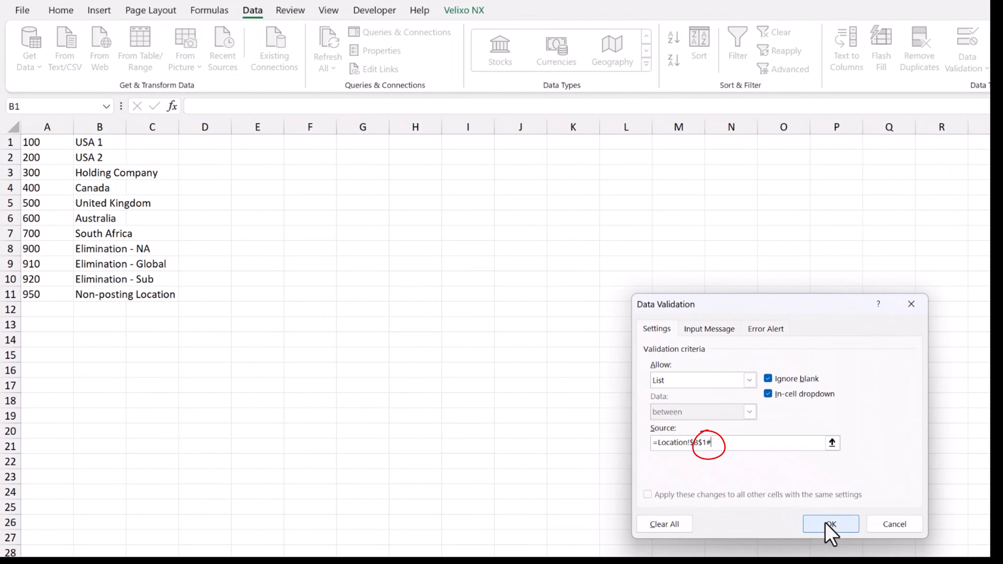
pyautogui.click(831, 524)
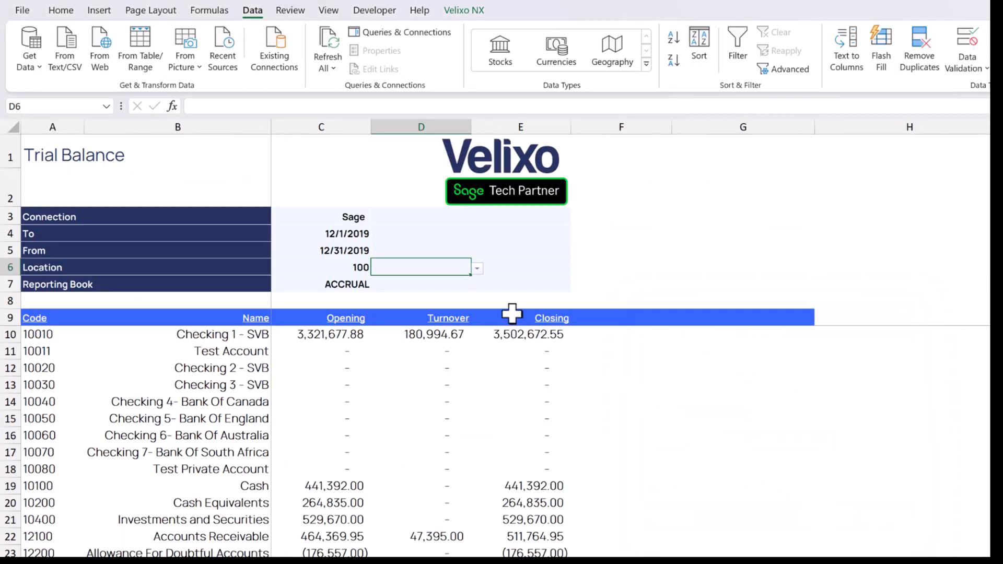
# Choose USA 1 from the D6 dropdown, then select the Location ID cell C6.
pyautogui.click(476, 267)
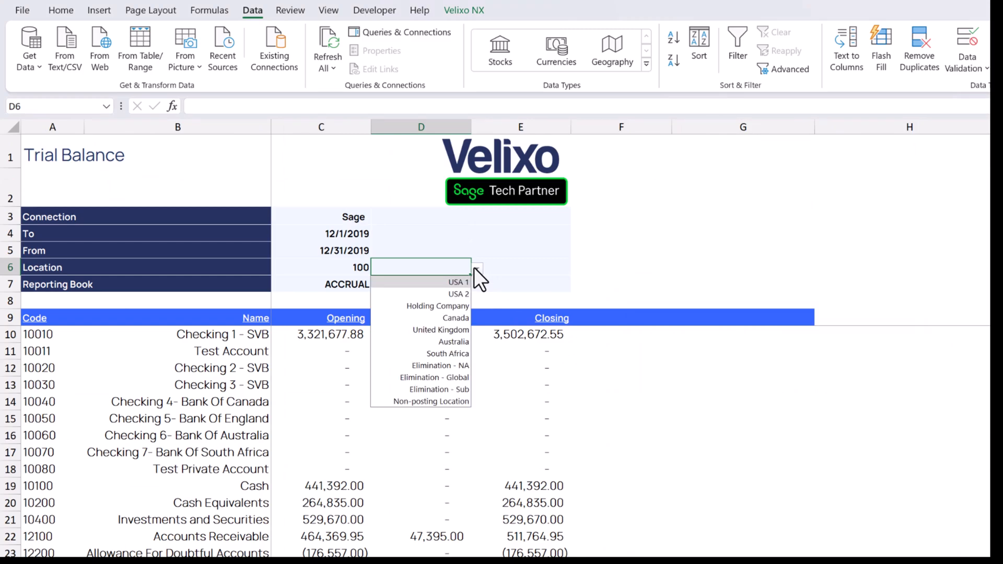
pyautogui.click(458, 282)
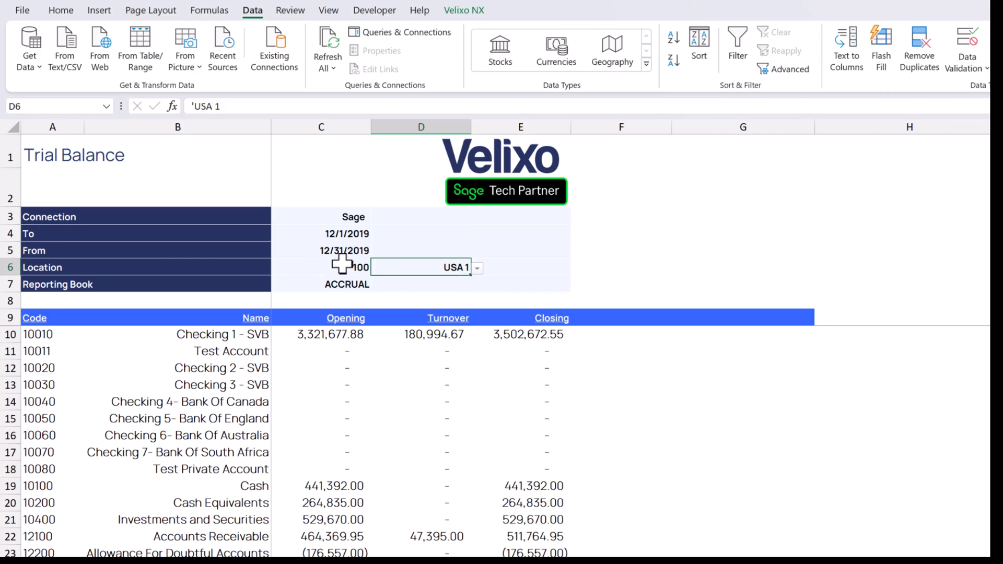
pyautogui.click(345, 267)
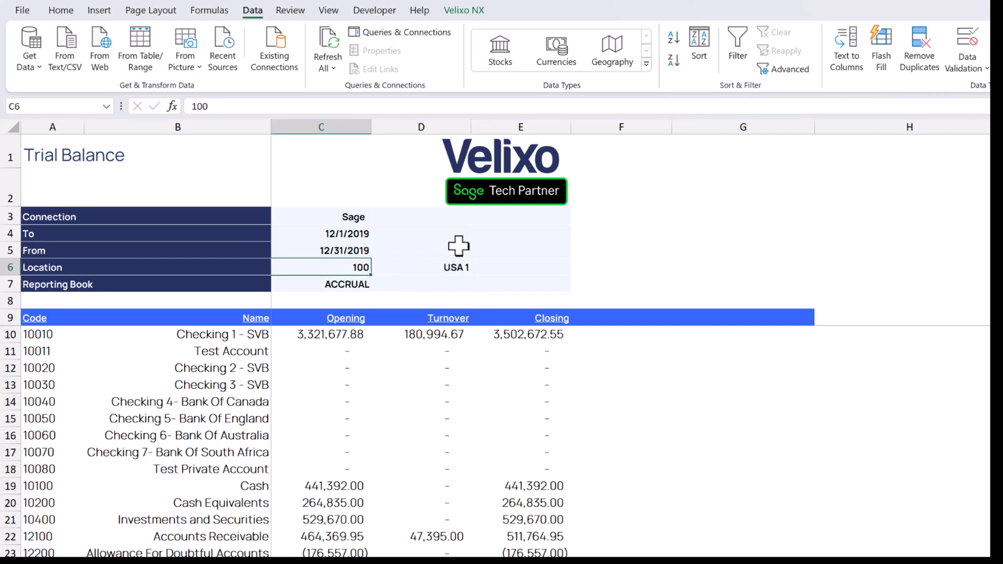
# Enter =XLOOKUP(D6,Location!B1#,Location!A1#) in C6 so Location ID shows 100 for the chosen name.
pyautogui.write('=xlook')
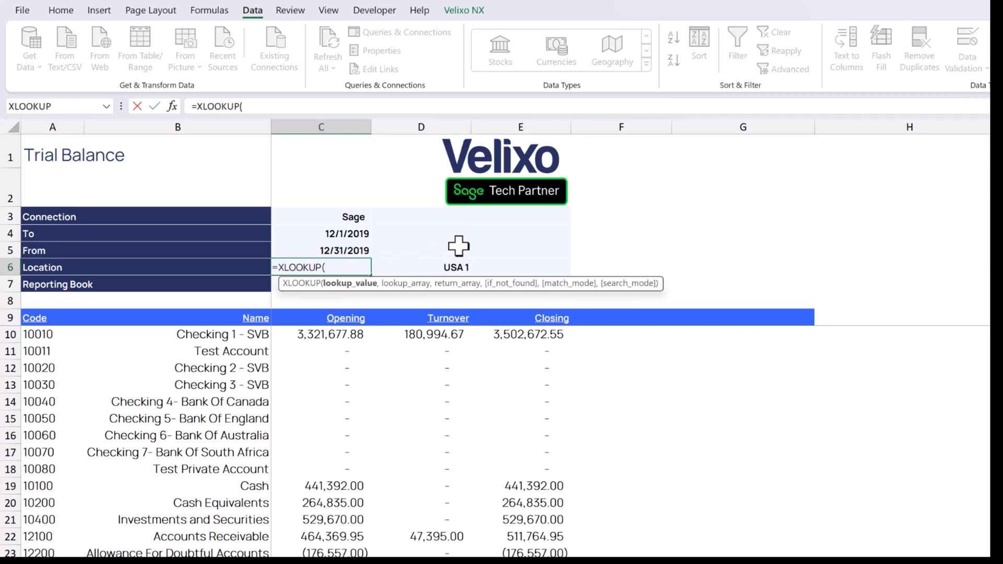
pyautogui.click(421, 266)
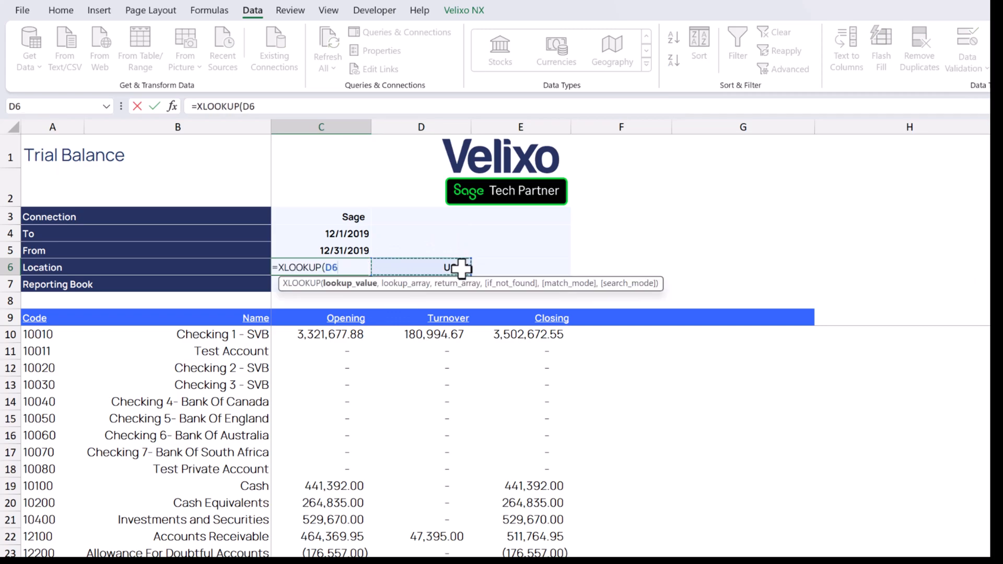
pyautogui.write(',Location!')
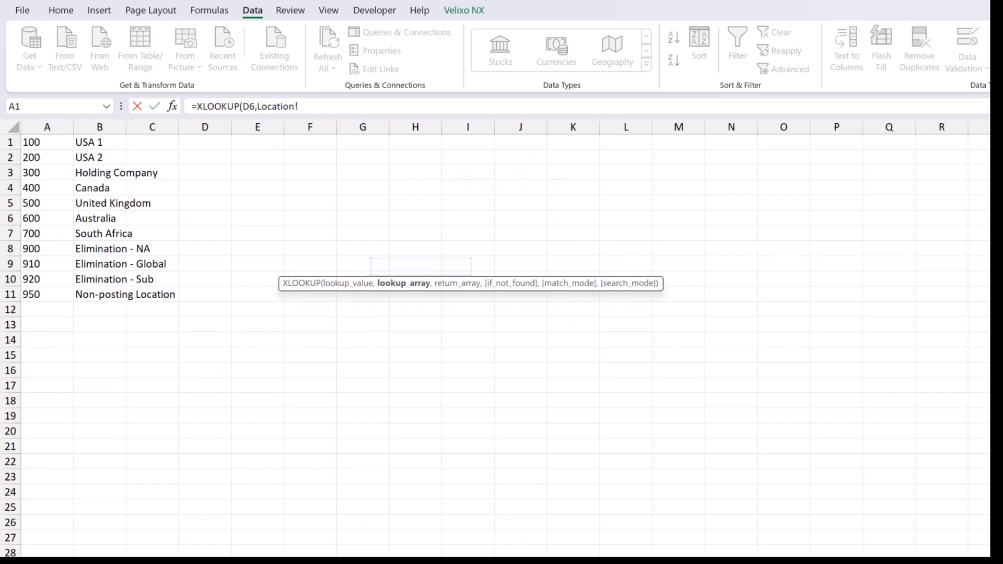
pyautogui.click(99, 142)
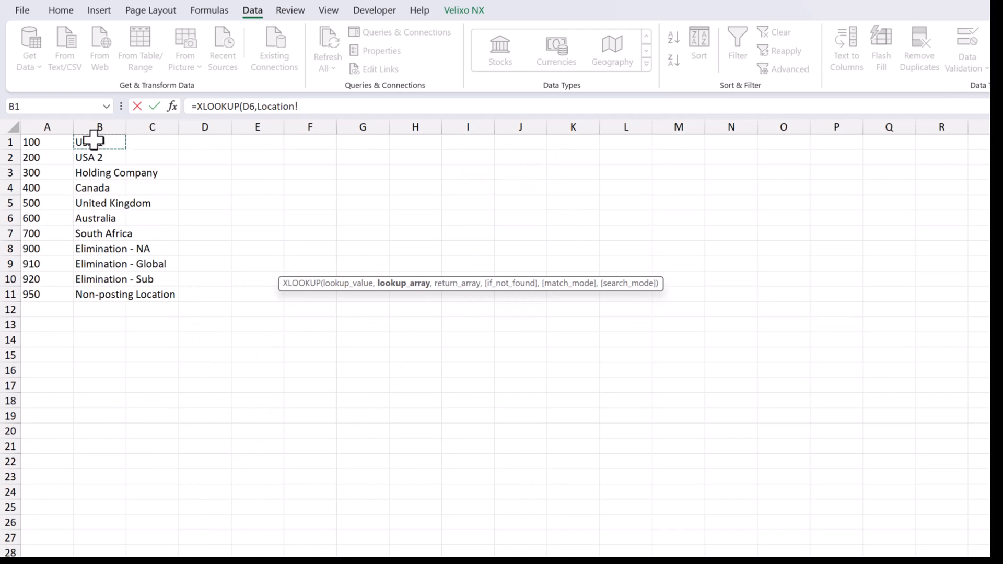
pyautogui.write('B1#')
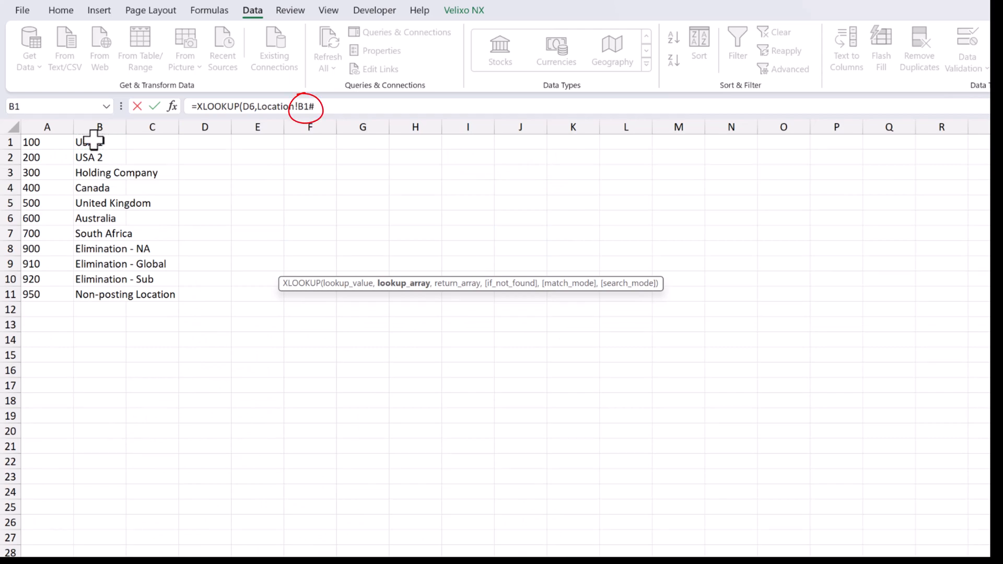
pyautogui.write(',')
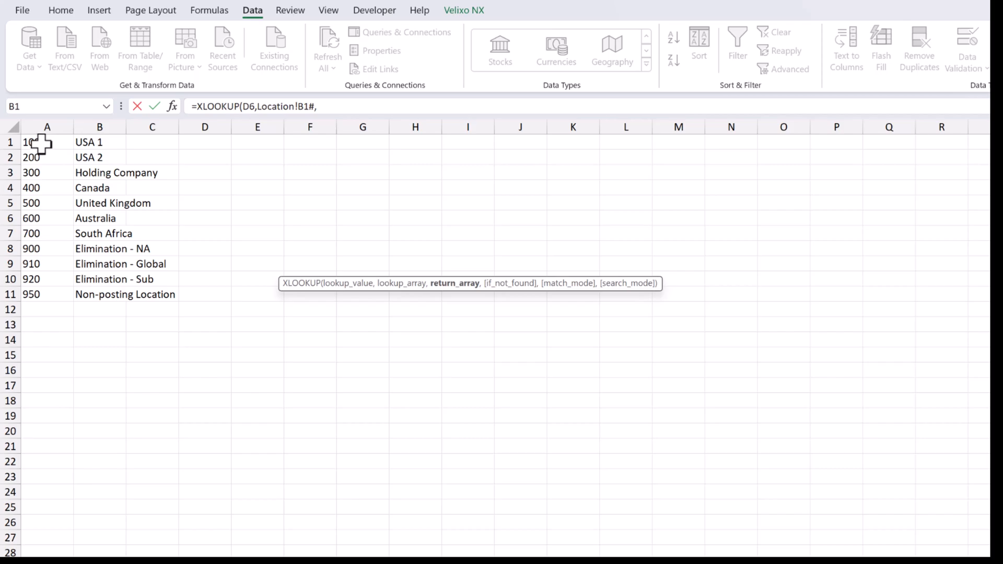
pyautogui.write(',Location!A1#')
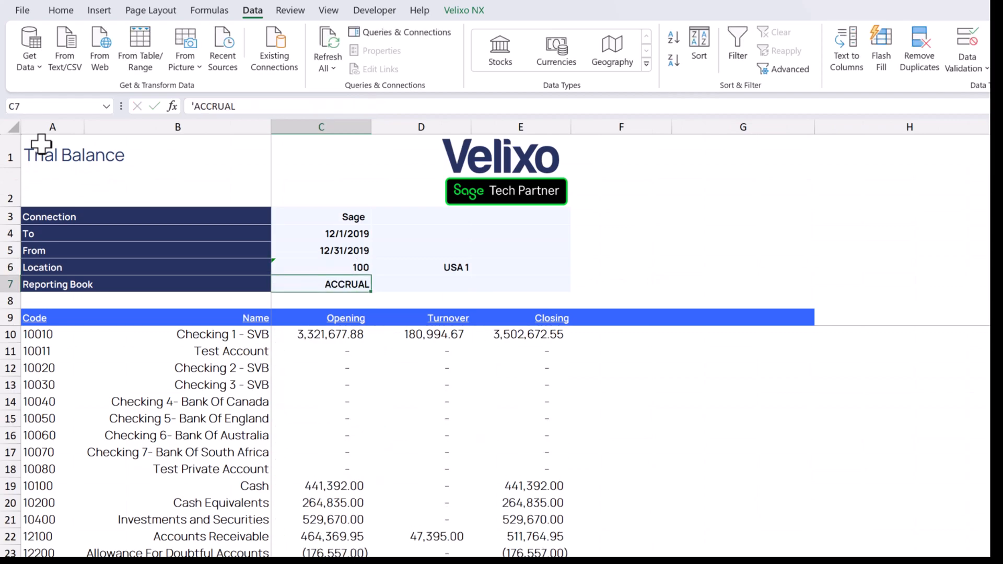
pyautogui.moveTo(472, 259)
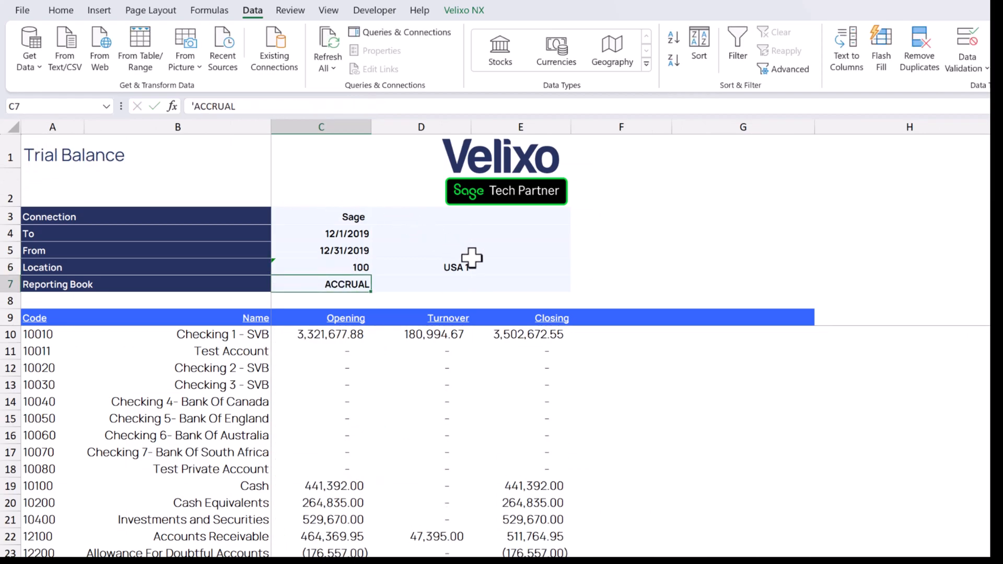
# Pick USA 2, then Holding Company, then USA 1 in D6, watching Location ID and balances refresh.
pyautogui.click(480, 268)
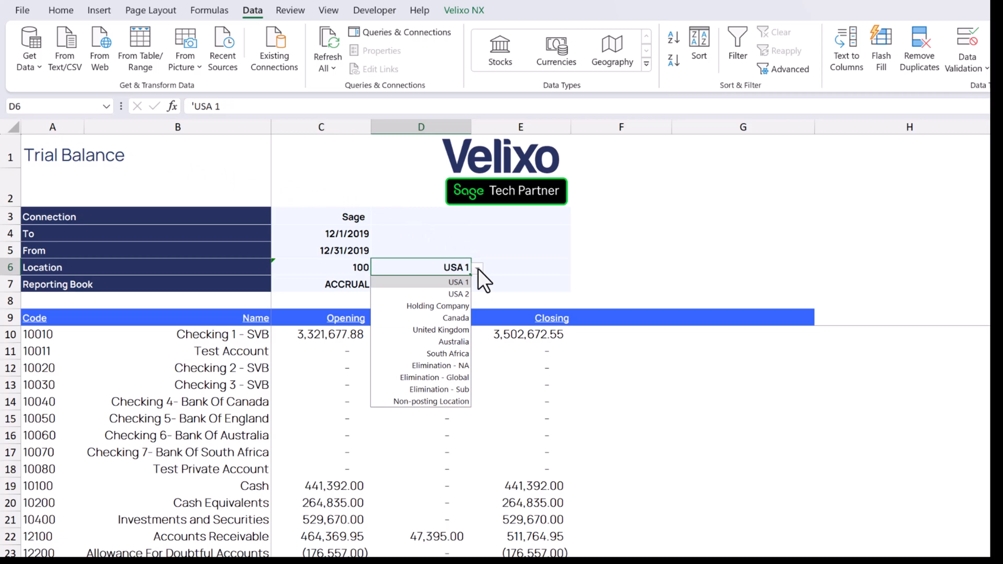
pyautogui.click(458, 294)
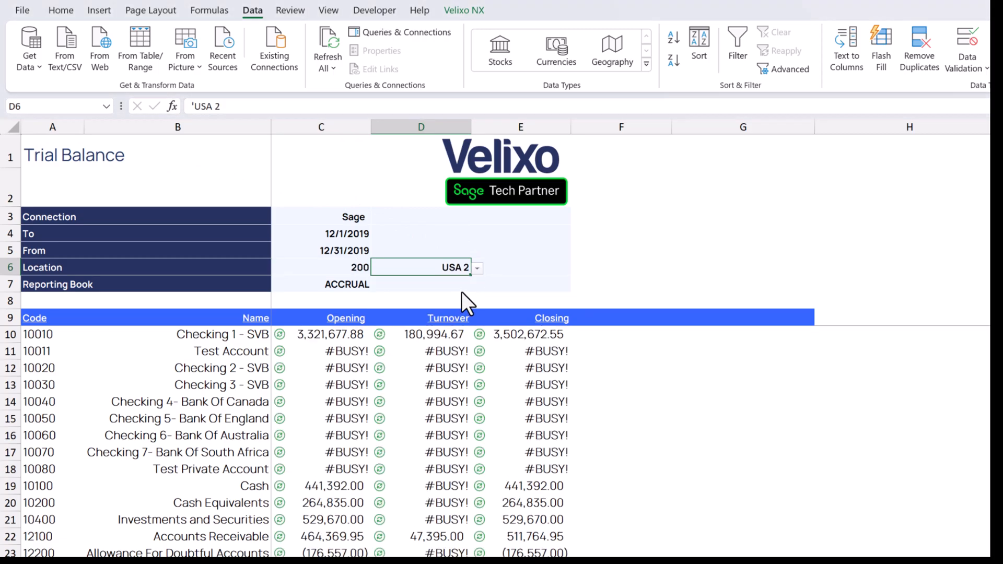
pyautogui.click(476, 267)
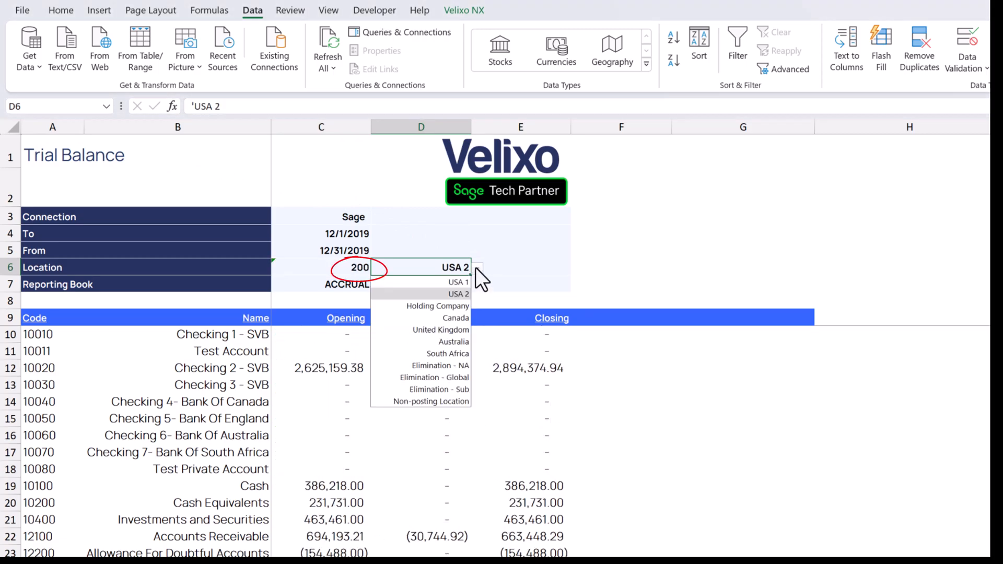
pyautogui.click(437, 306)
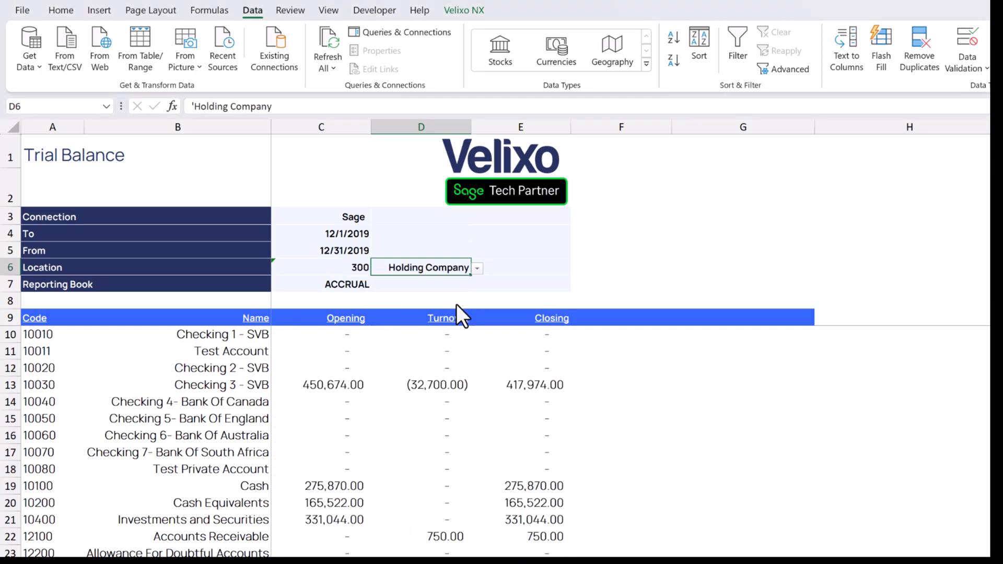
pyautogui.click(477, 268)
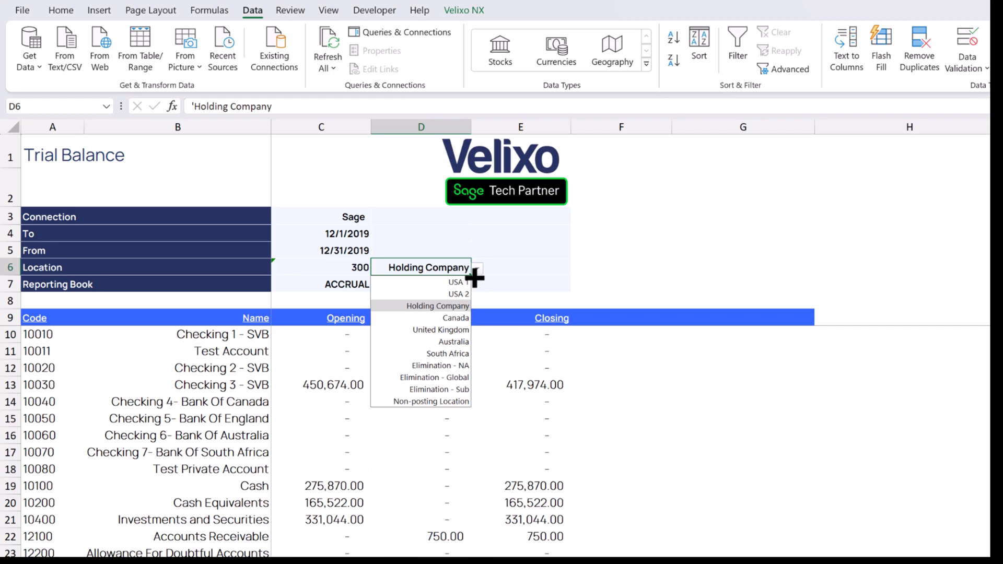
pyautogui.click(456, 282)
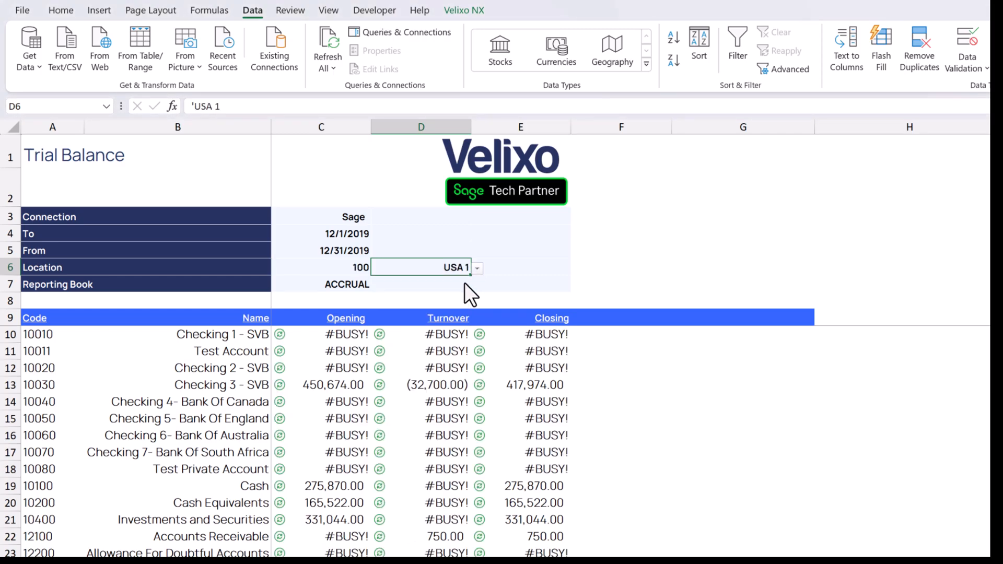
pyautogui.click(327, 47)
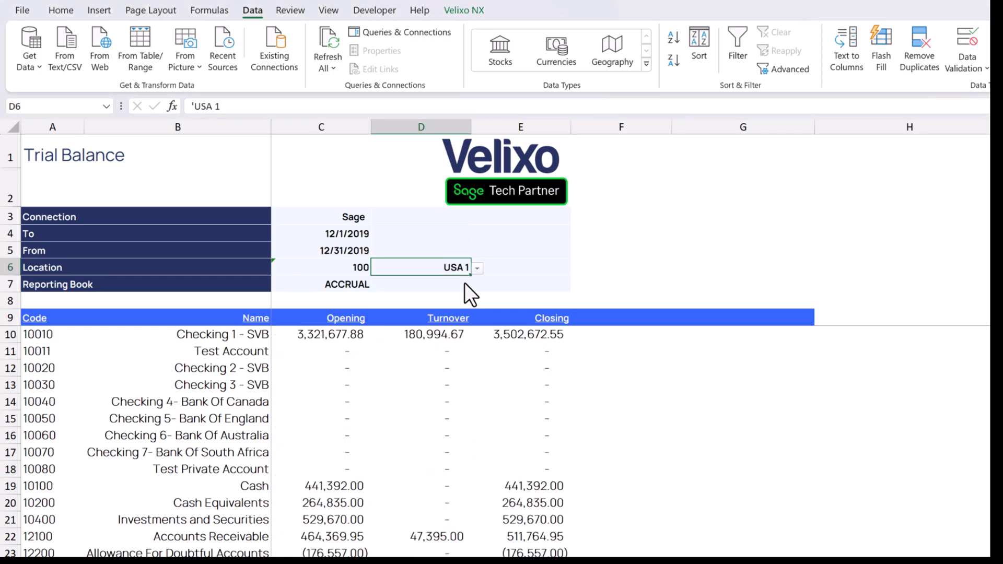